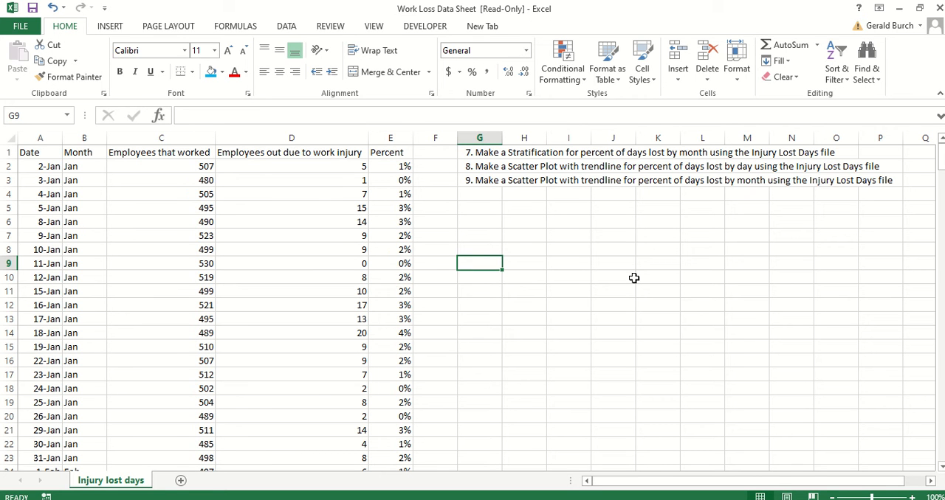
pyautogui.moveTo(635, 255)
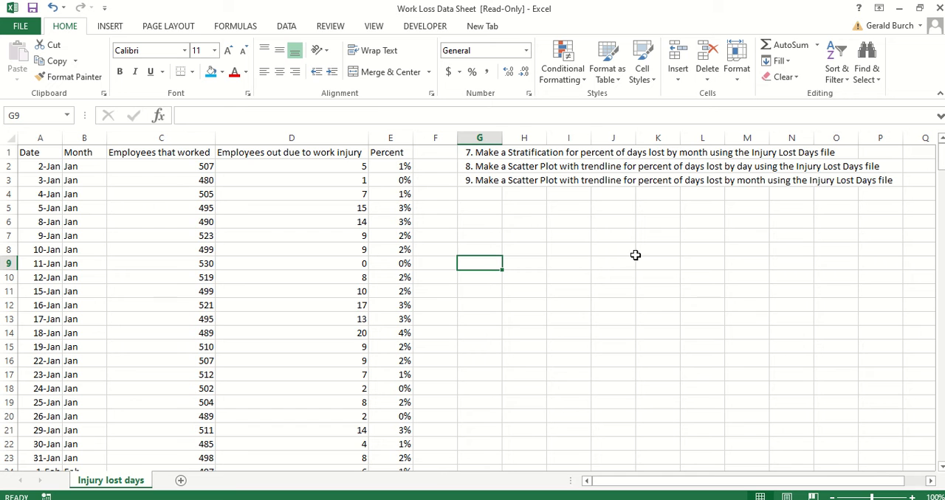
pyautogui.moveTo(797, 155)
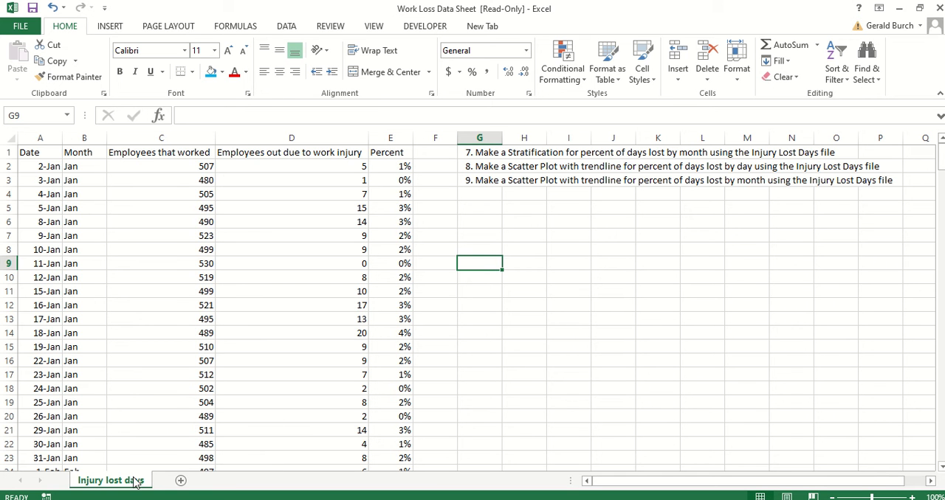
pyautogui.moveTo(440, 20)
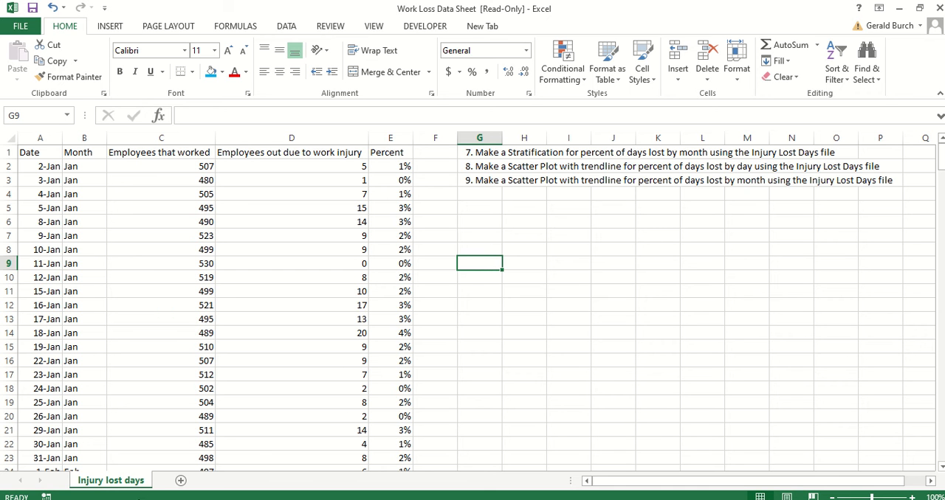
pyautogui.moveTo(427, 236)
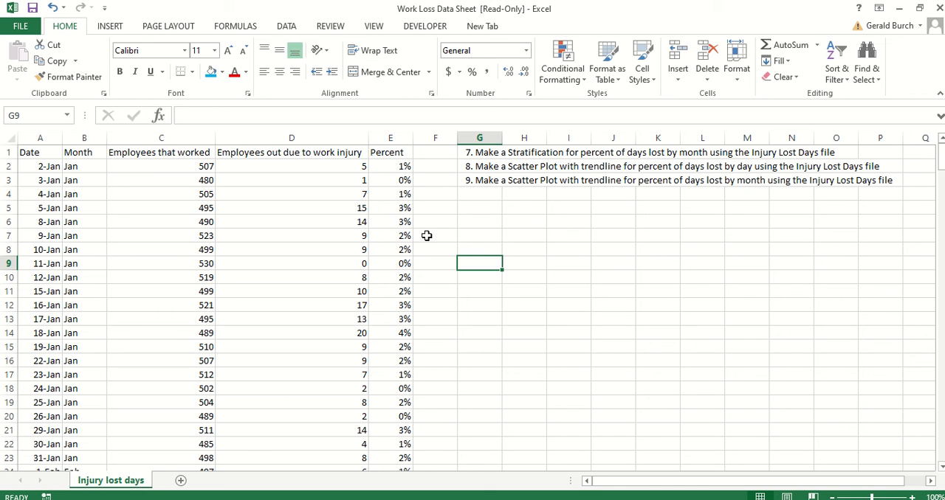
pyautogui.moveTo(575, 193)
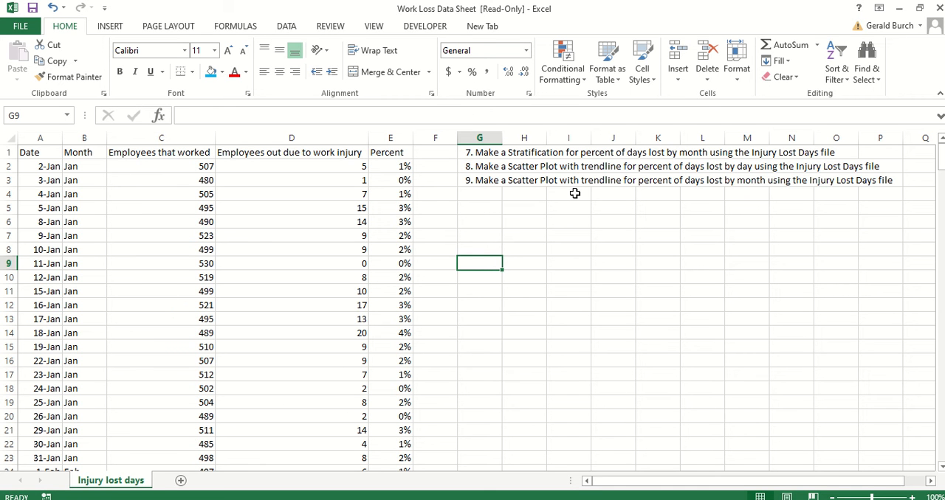
pyautogui.moveTo(562, 213)
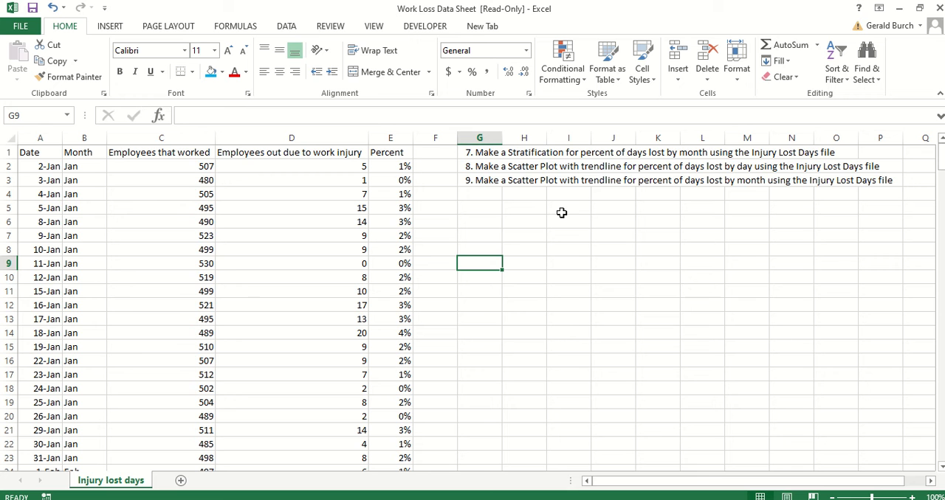
pyautogui.moveTo(545, 155)
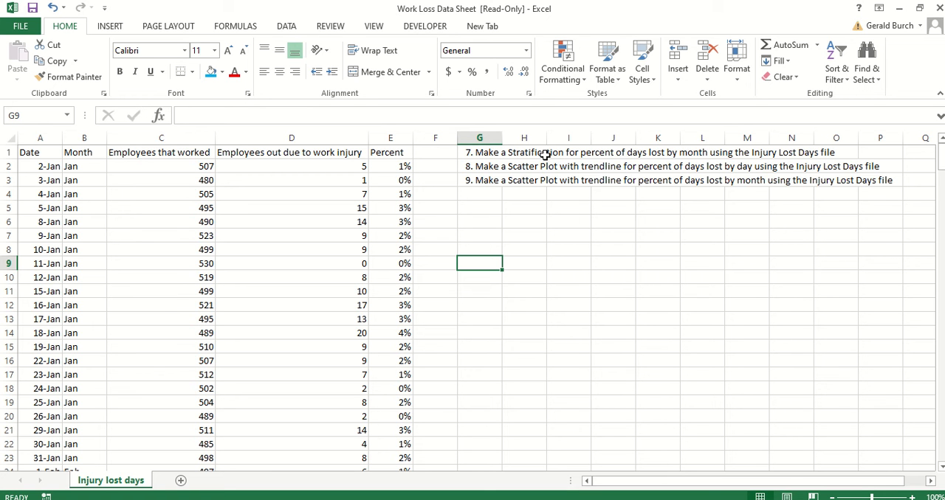
pyautogui.moveTo(594, 155)
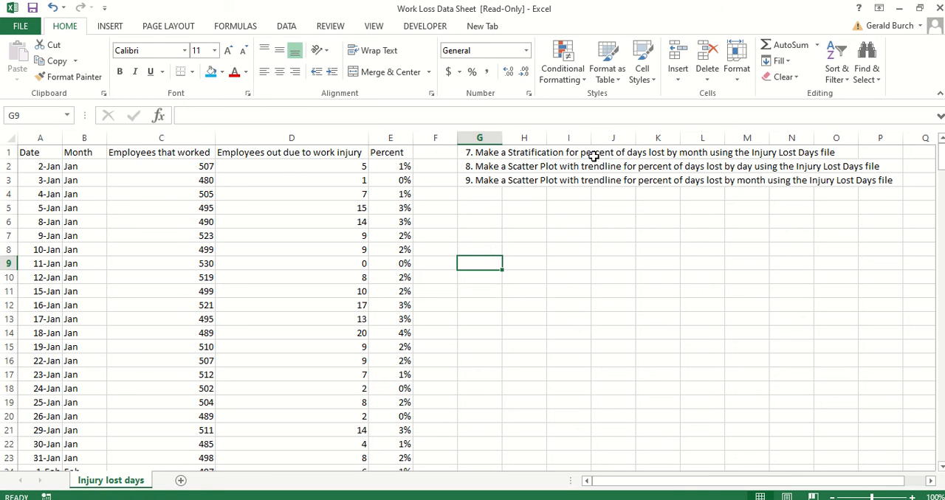
pyautogui.moveTo(691, 157)
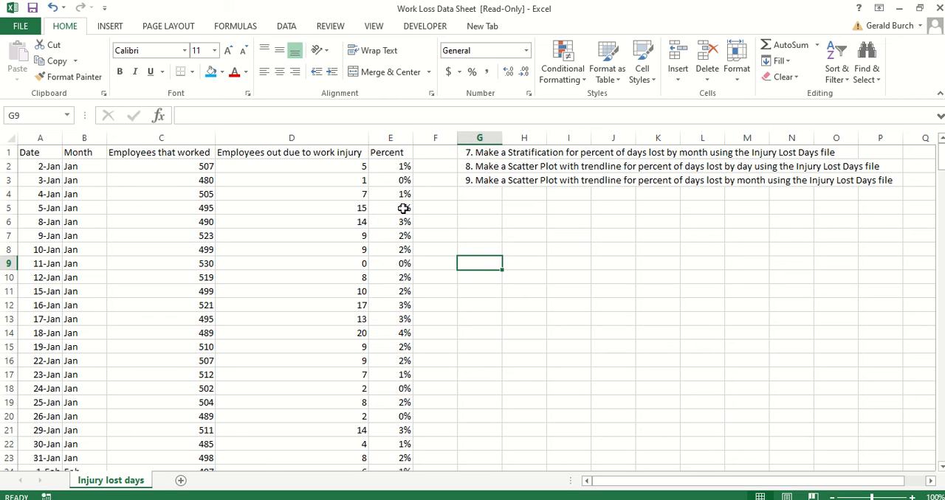
pyautogui.moveTo(72, 225)
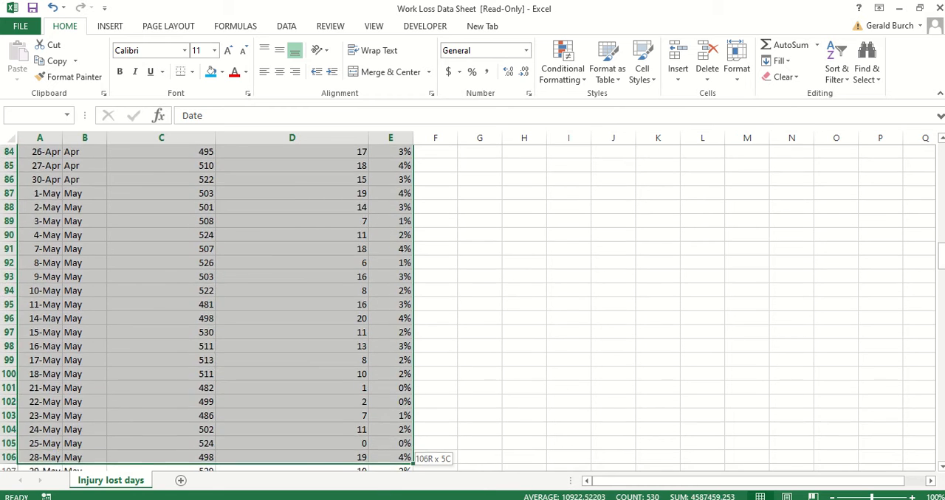
# Step: Select the injury table A1:E258, from the headers down to the 28-Dec row
pyautogui.scroll(-3)
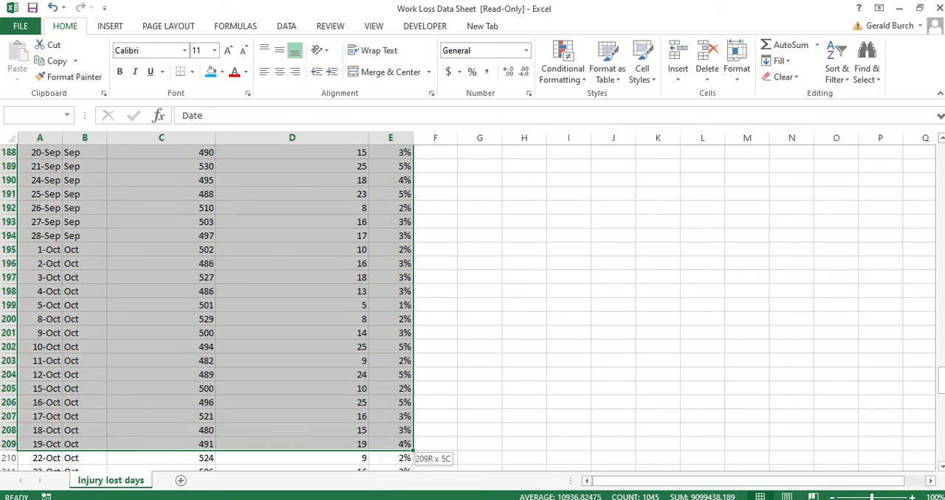
pyautogui.scroll(-3)
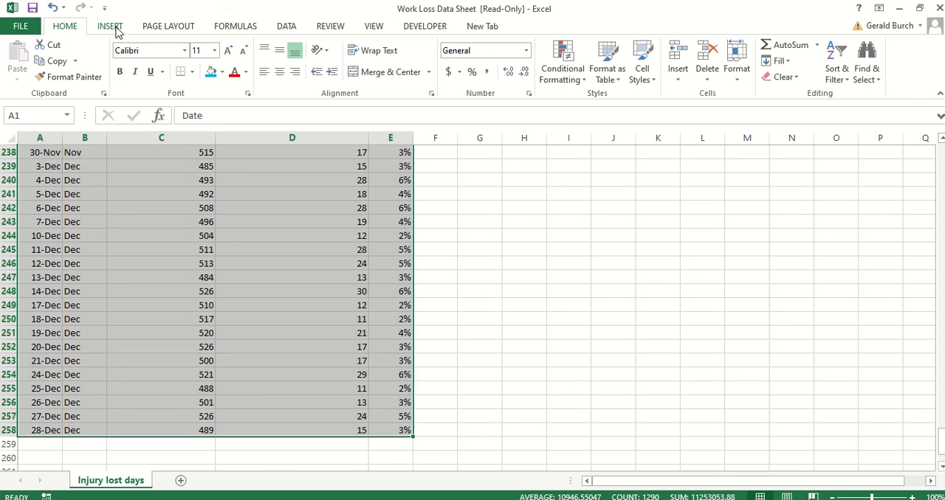
# Step: Insert a PivotTable from the injury data range onto a new worksheet
pyautogui.click(110, 26)
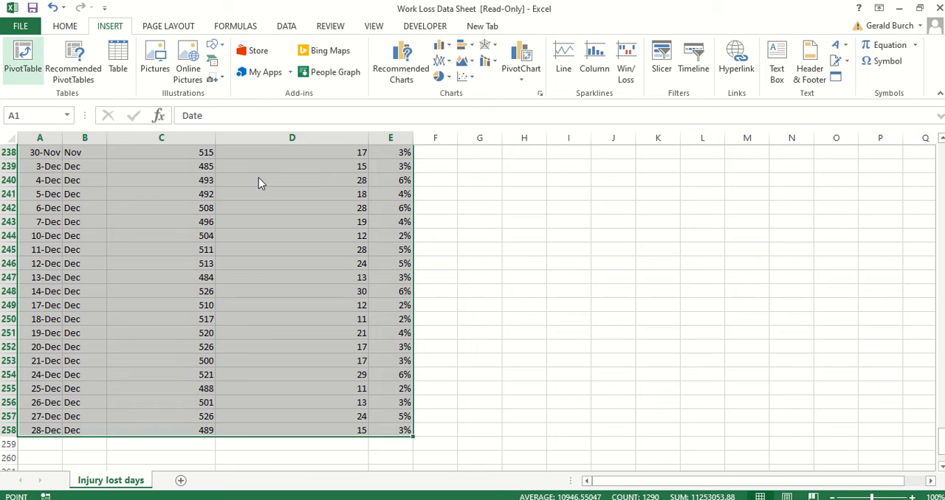
pyautogui.click(22, 58)
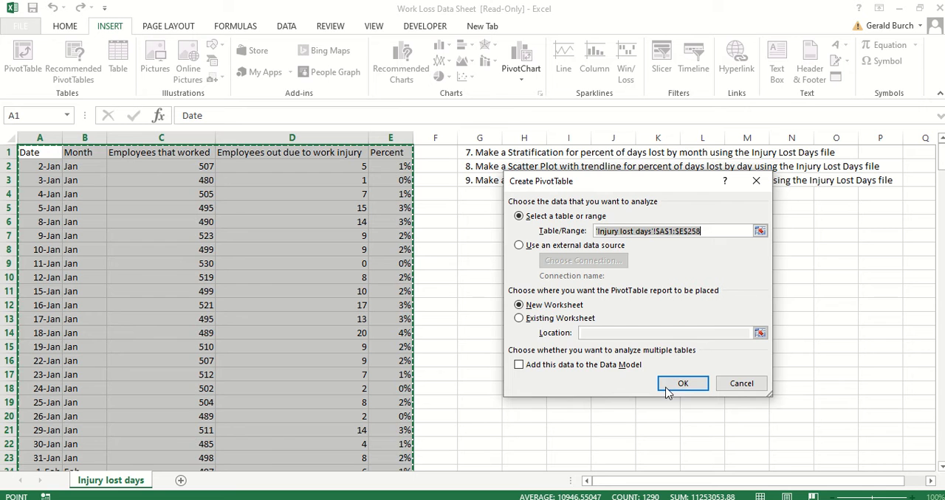
pyautogui.click(682, 383)
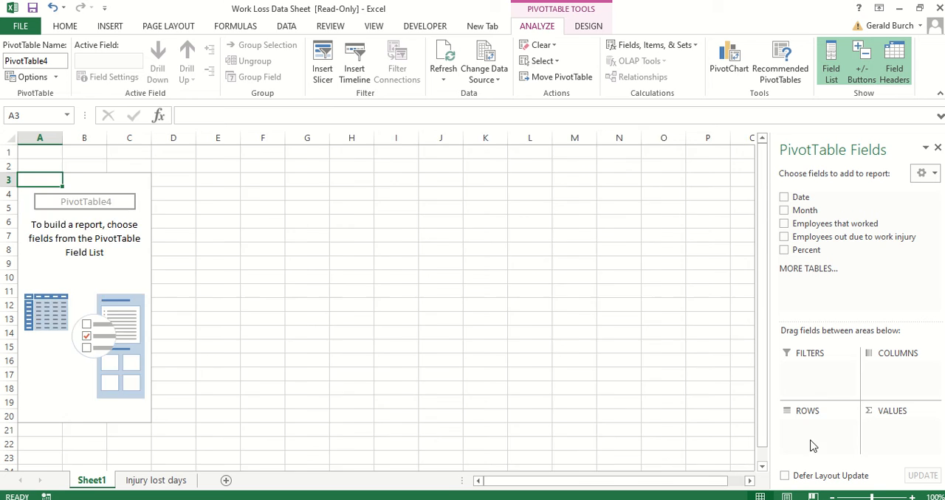
# Step: Add Month as the pivot rows and Percent as the summed values
pyautogui.click(784, 211)
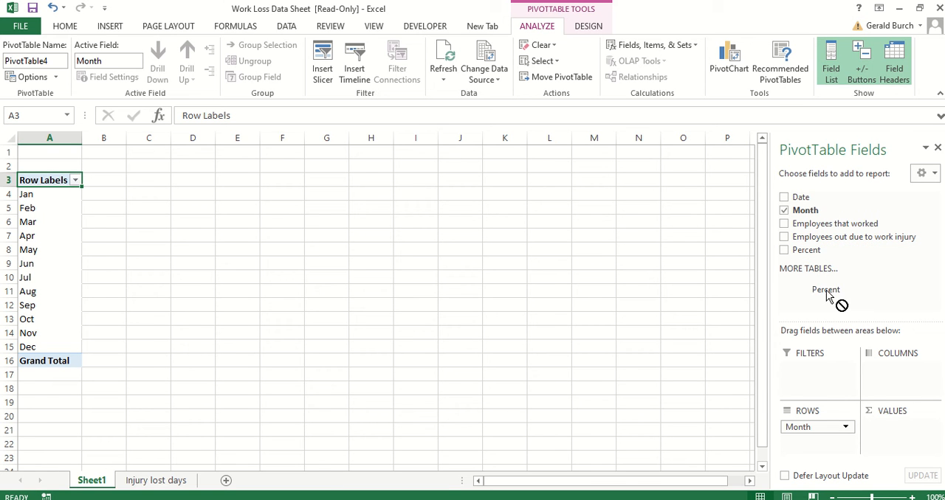
pyautogui.click(784, 249)
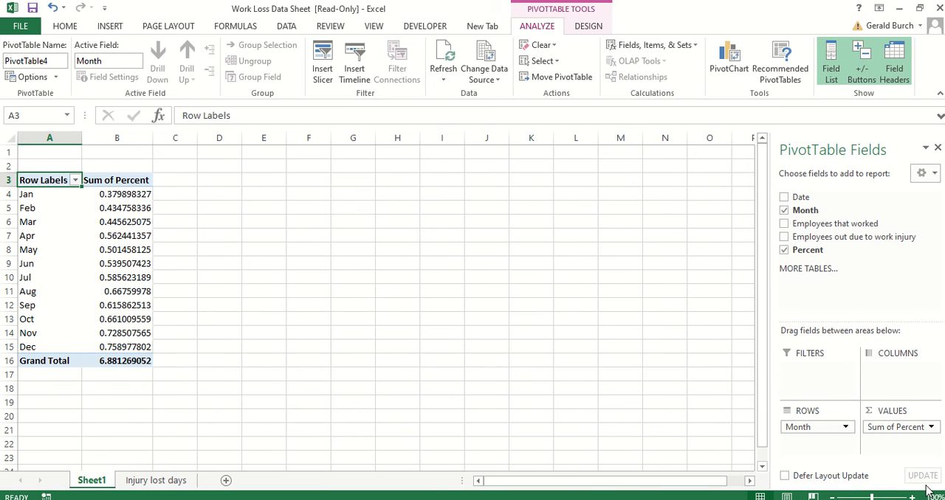
pyautogui.moveTo(888, 434)
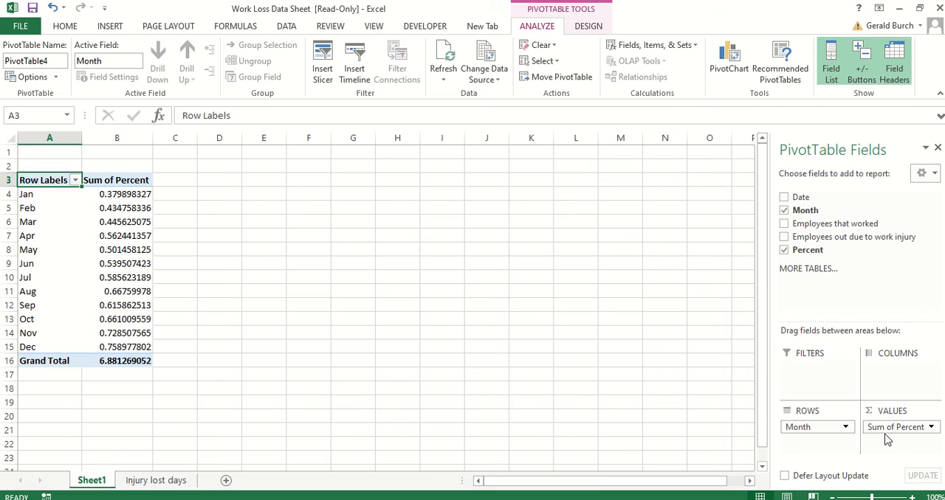
pyautogui.moveTo(926, 443)
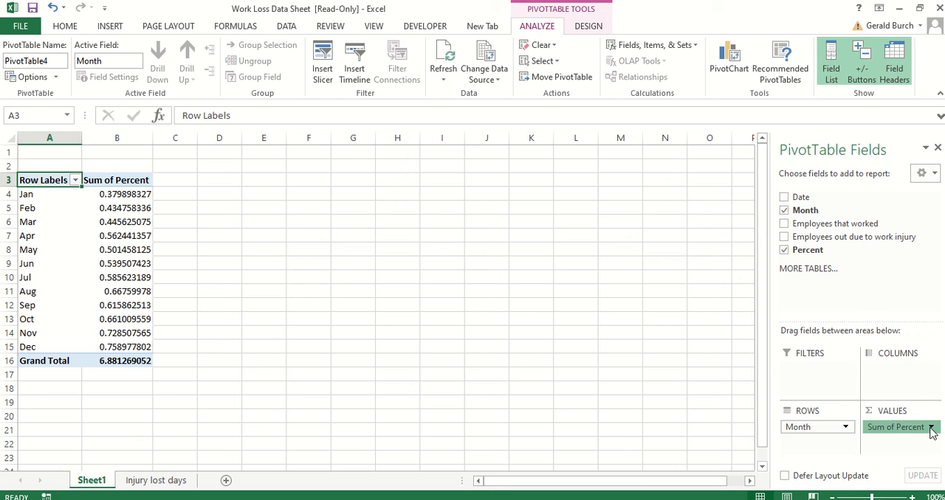
# Step: Summarize the Percent field as Average, then select the monthly average values
pyautogui.click(929, 428)
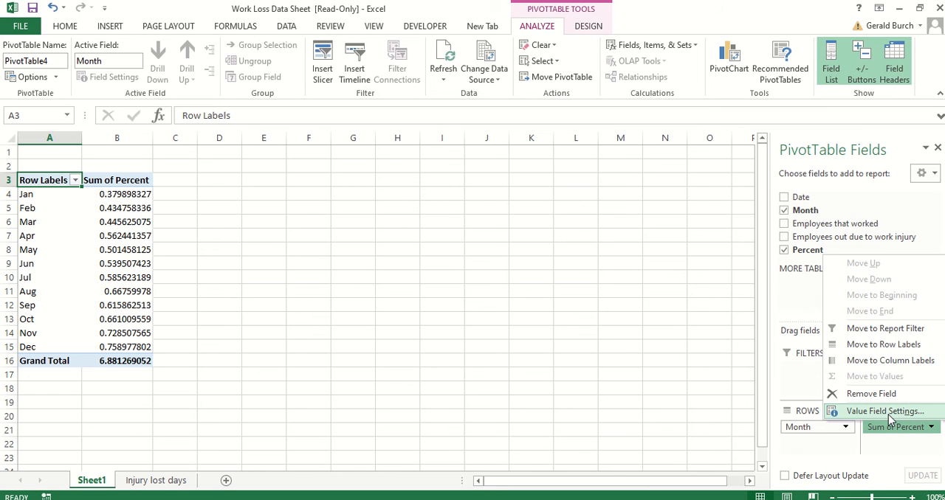
pyautogui.click(885, 411)
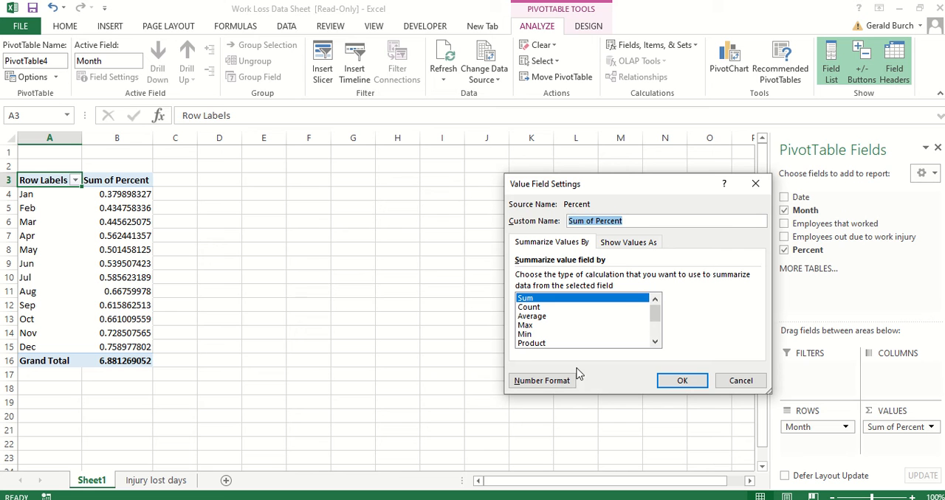
pyautogui.click(531, 316)
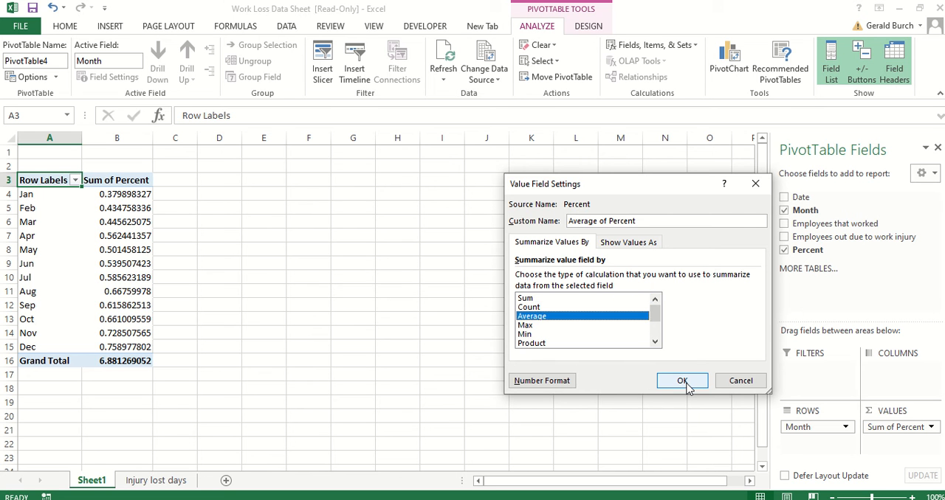
pyautogui.click(681, 380)
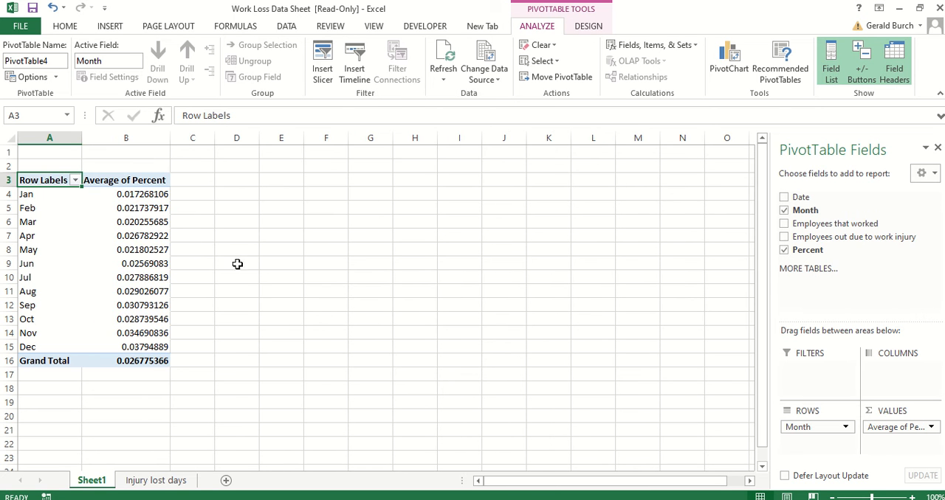
pyautogui.moveTo(125, 193); pyautogui.dragTo(125, 291)
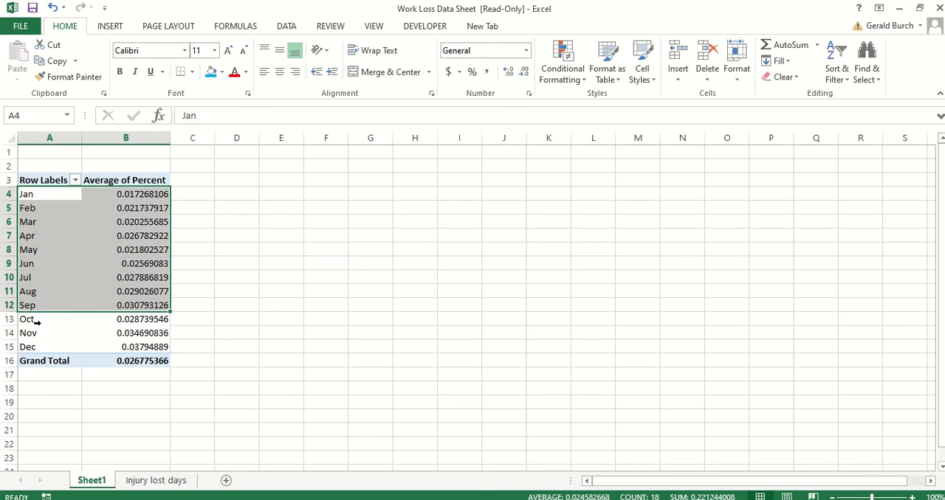
# Step: Paste the monthly averages below the pivot table with headings Month and Percent
pyautogui.click(49, 193)
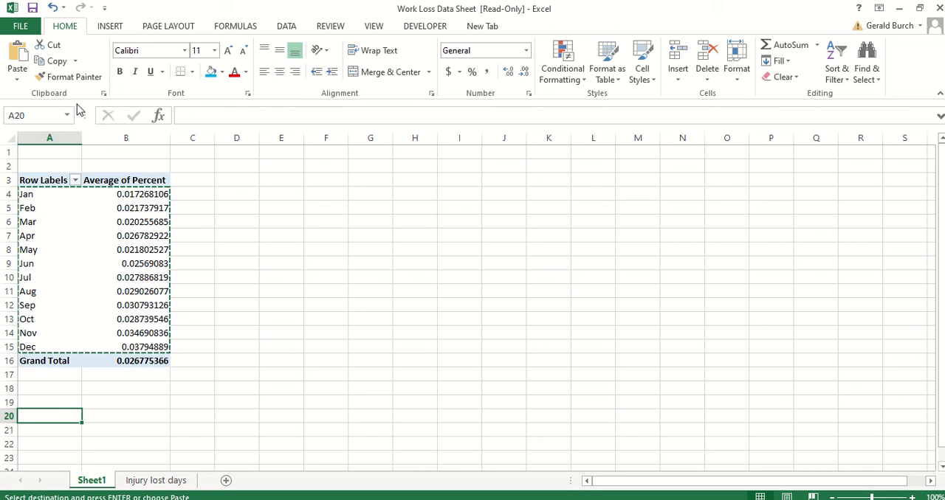
pyautogui.click(16, 59)
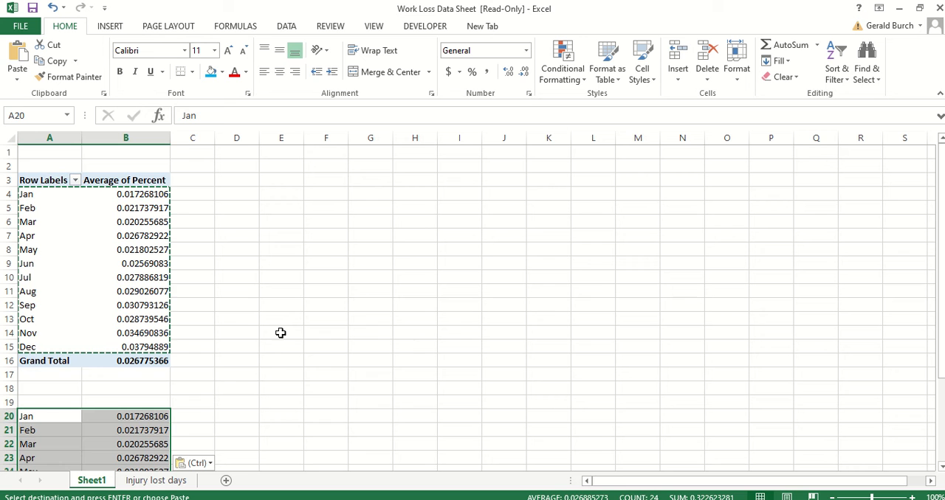
pyautogui.click(49, 402)
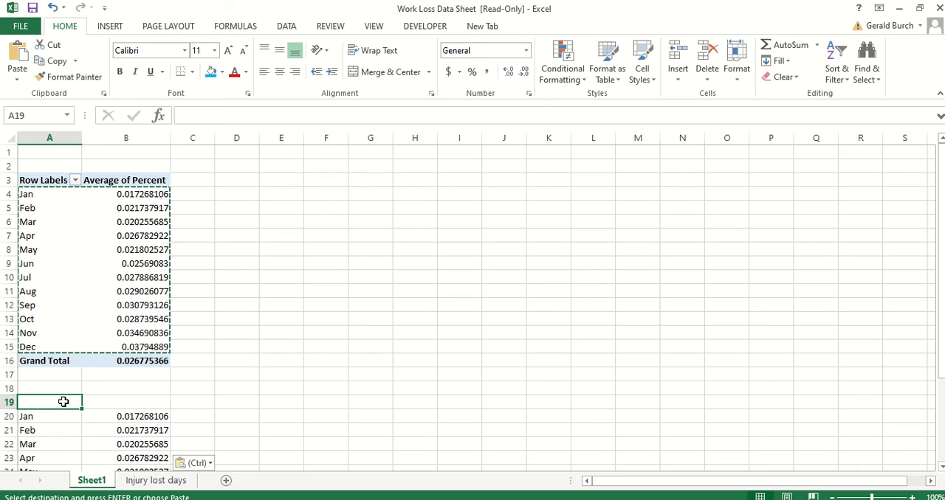
pyautogui.write('Month')
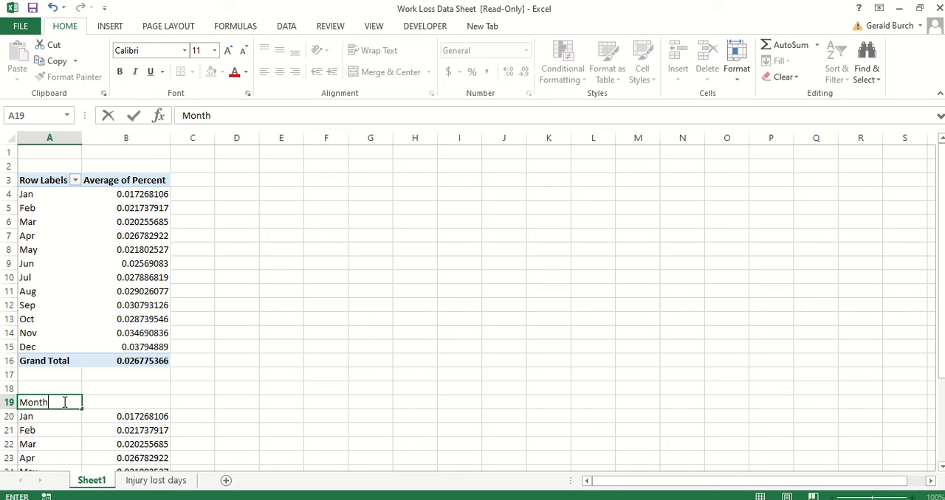
pyautogui.moveTo(142, 404)
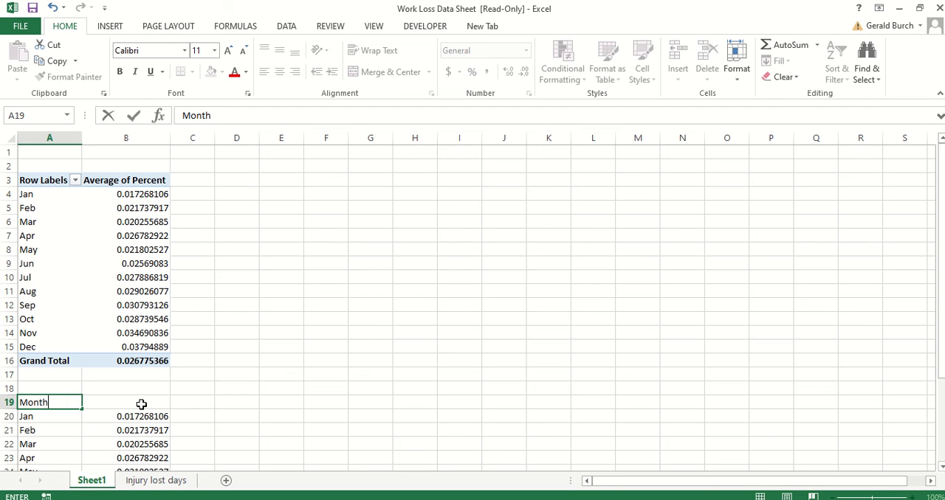
pyautogui.write('Percent')
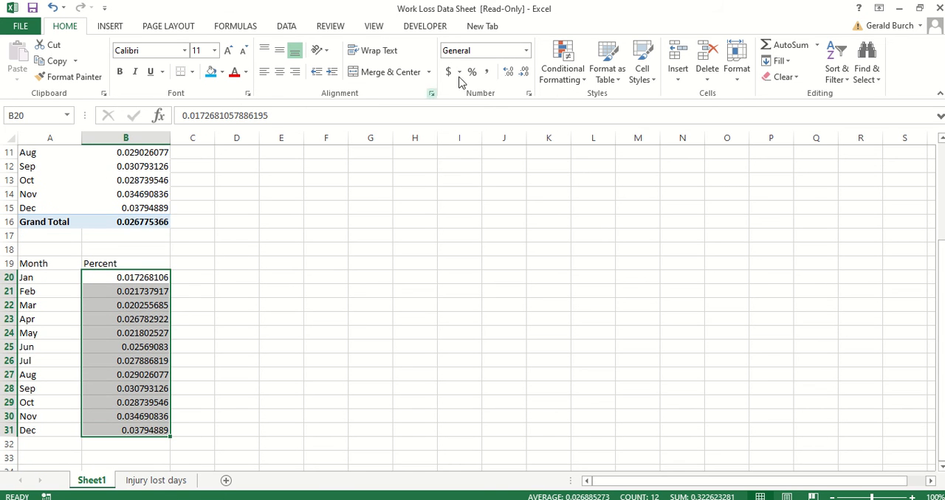
# Step: Format the twelve copied monthly values as percentages with one decimal place
pyautogui.click(472, 72)
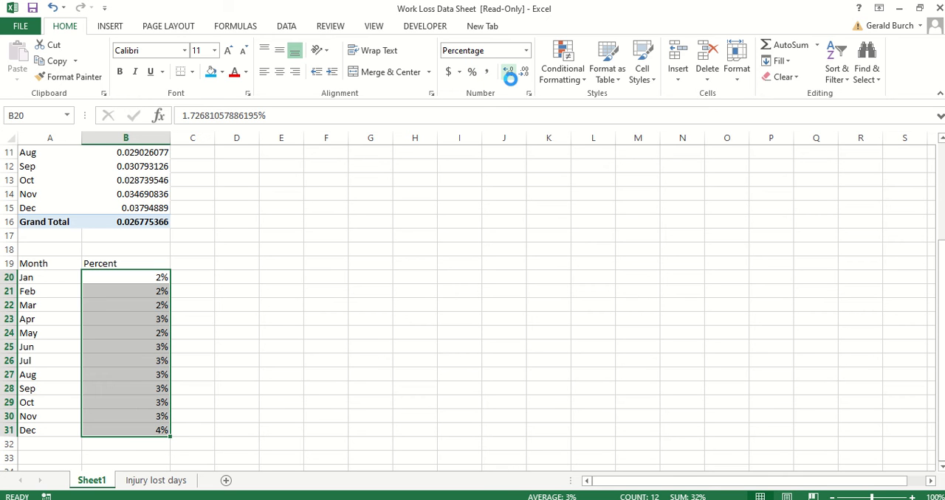
pyautogui.click(508, 72)
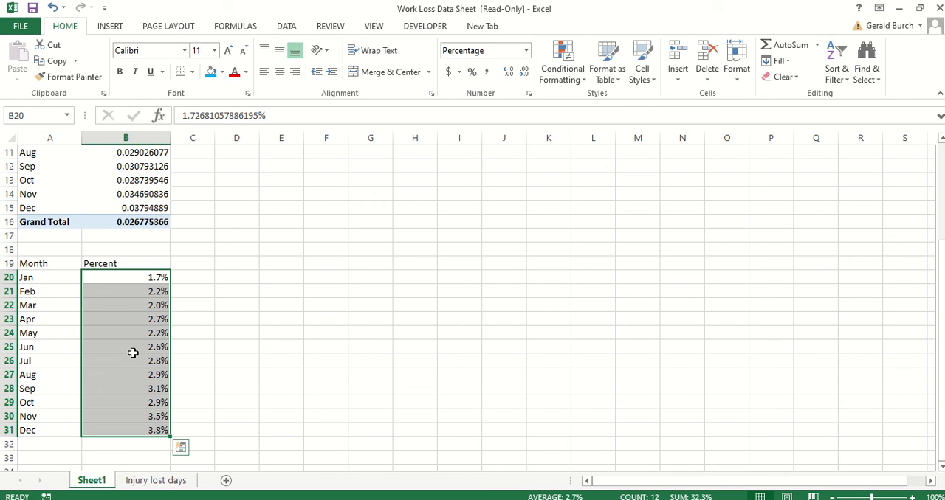
pyautogui.moveTo(182, 312)
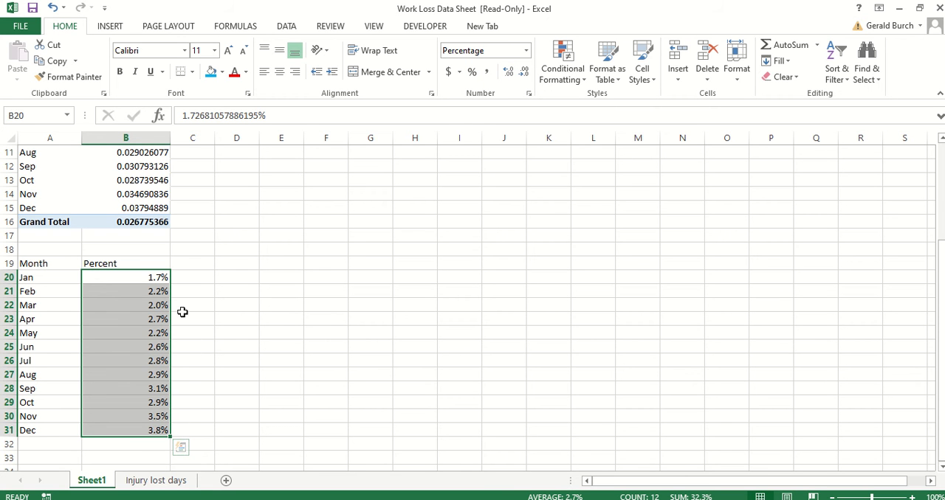
pyautogui.moveTo(209, 342)
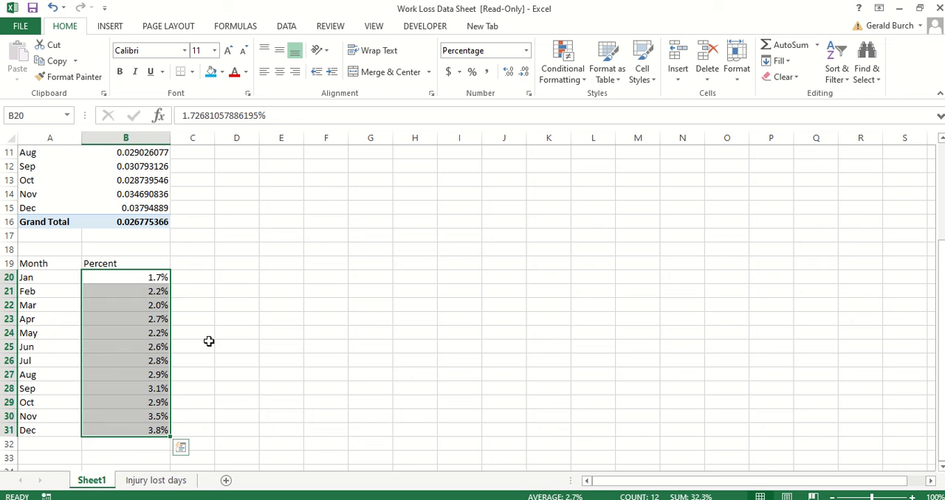
pyautogui.click(192, 333)
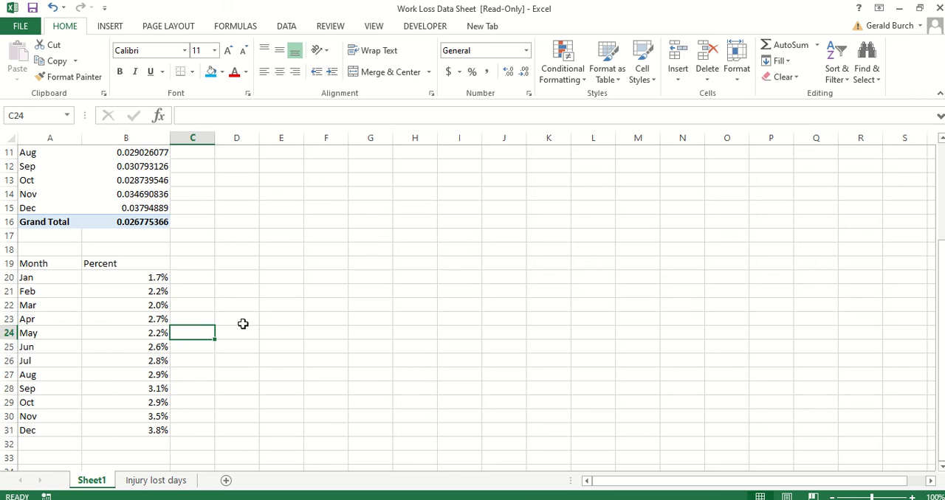
pyautogui.moveTo(302, 399)
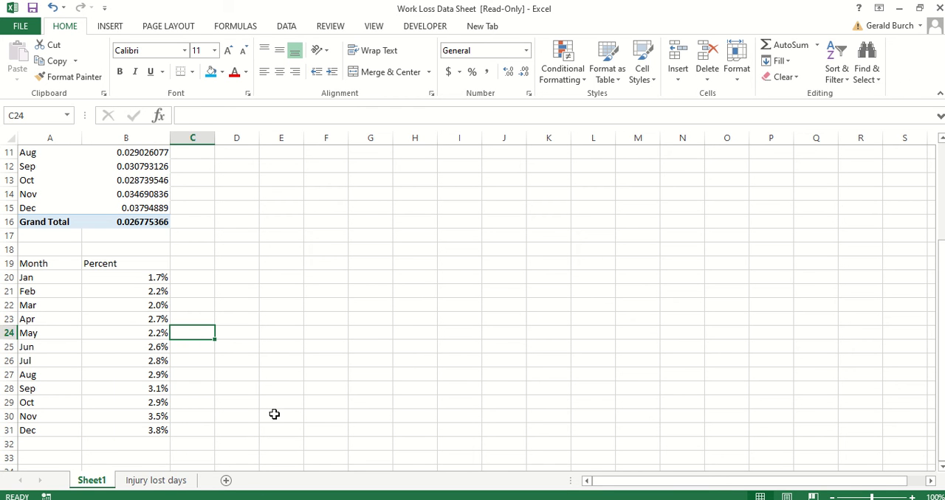
# Step: Return to the Injury lost days sheet
pyautogui.click(155, 481)
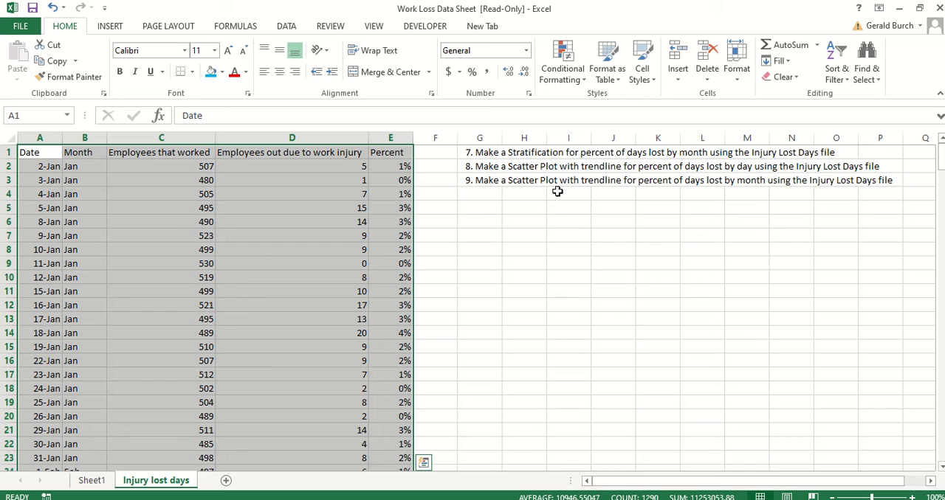
pyautogui.moveTo(555, 216)
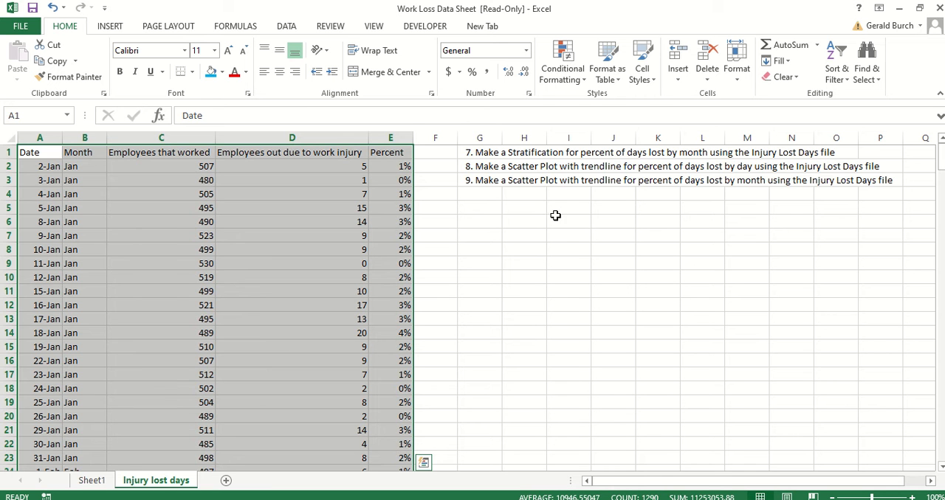
pyautogui.moveTo(512, 189)
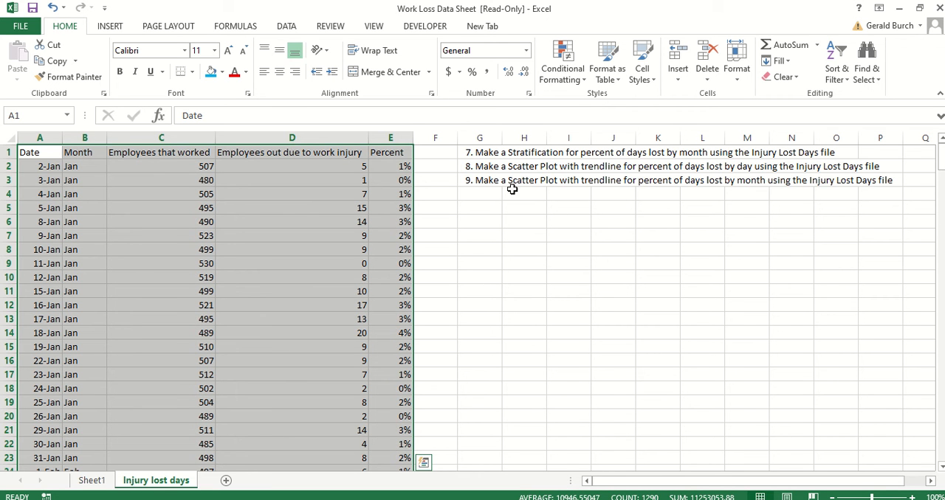
pyautogui.moveTo(525, 170)
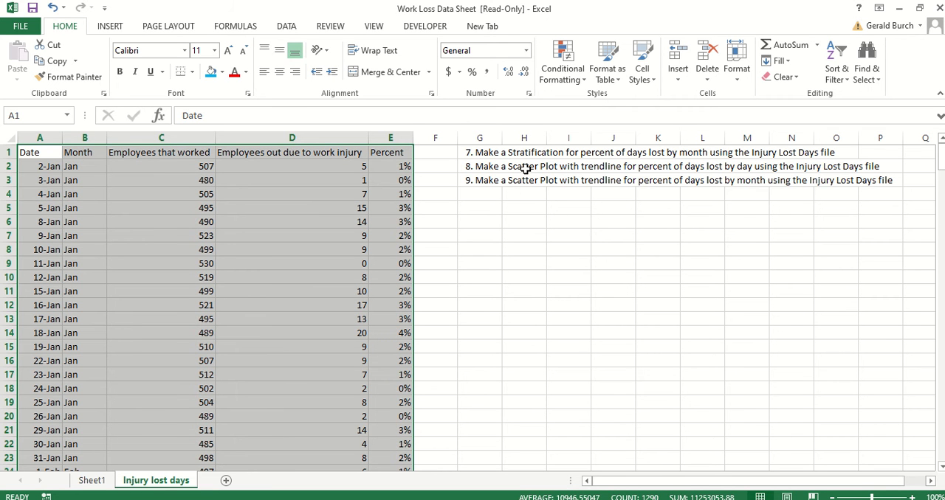
pyautogui.moveTo(676, 173)
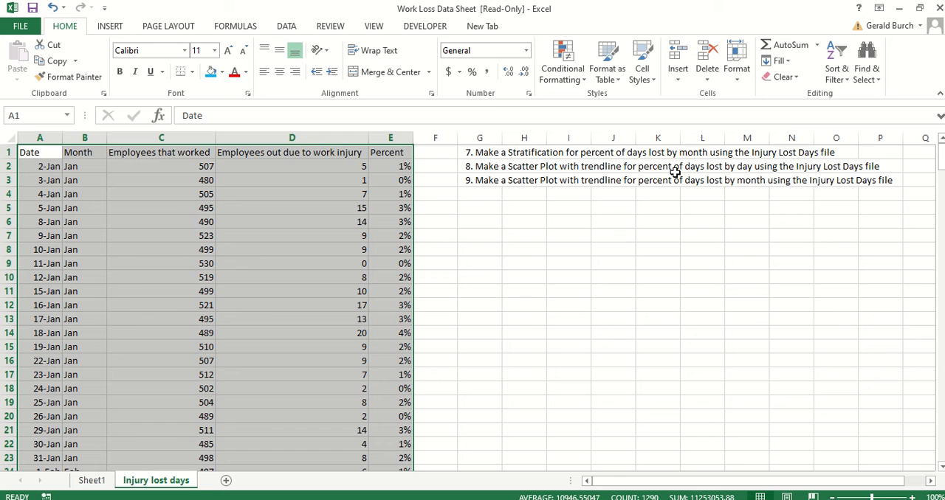
pyautogui.moveTo(347, 308)
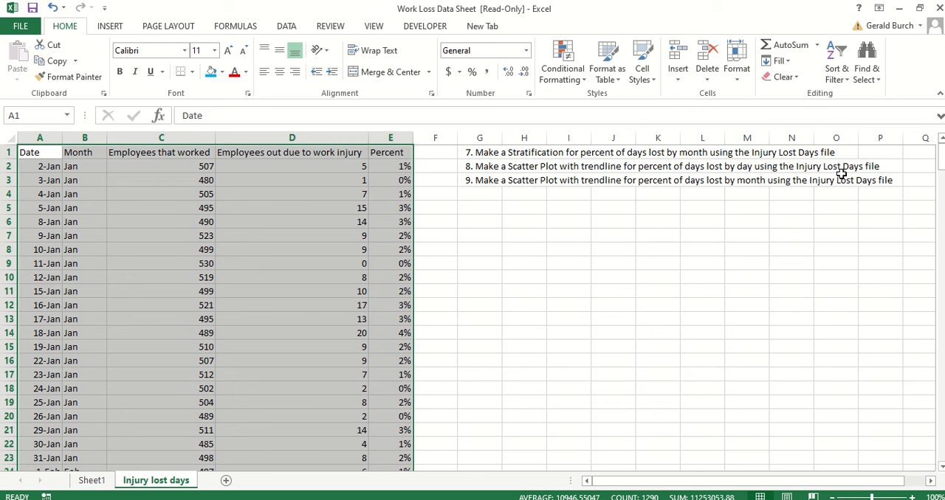
pyautogui.moveTo(791, 187)
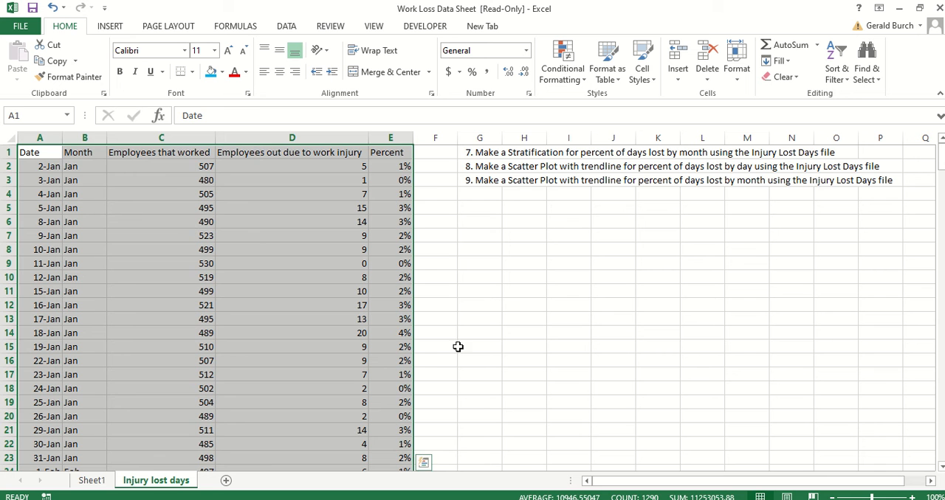
pyautogui.moveTo(582, 191)
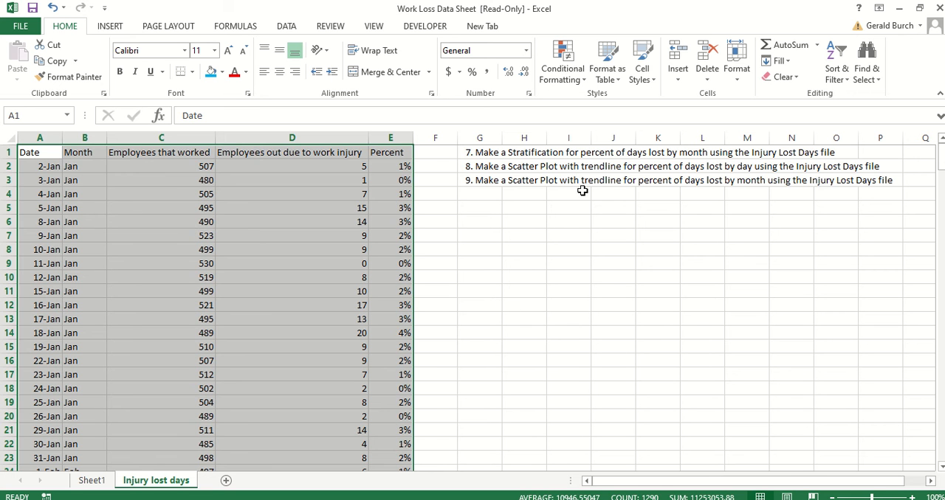
# Step: Copy the full daily table A1:E258 and add a new blank Sheet2
pyautogui.click(524, 291)
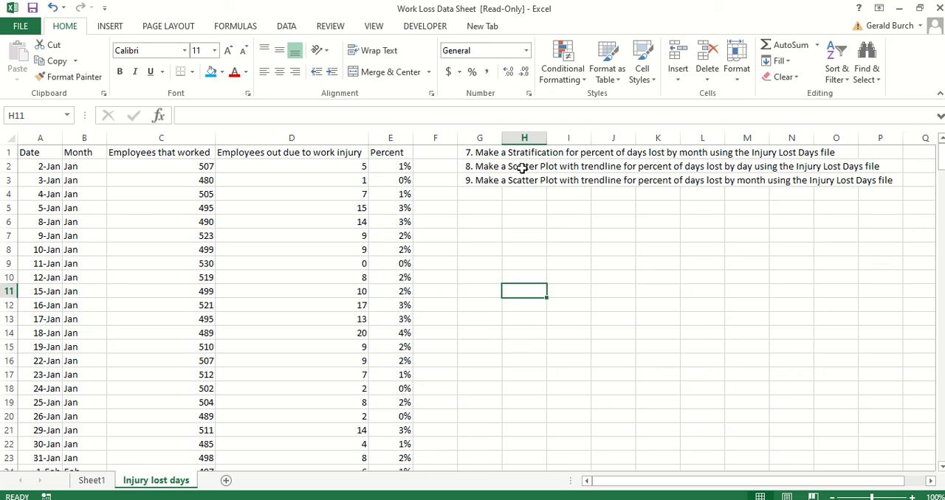
pyautogui.moveTo(104, 235)
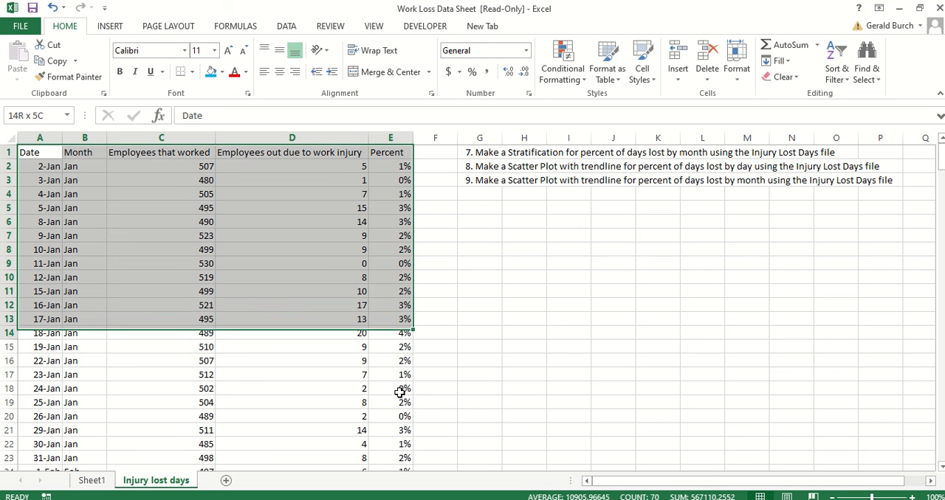
pyautogui.scroll(-3)
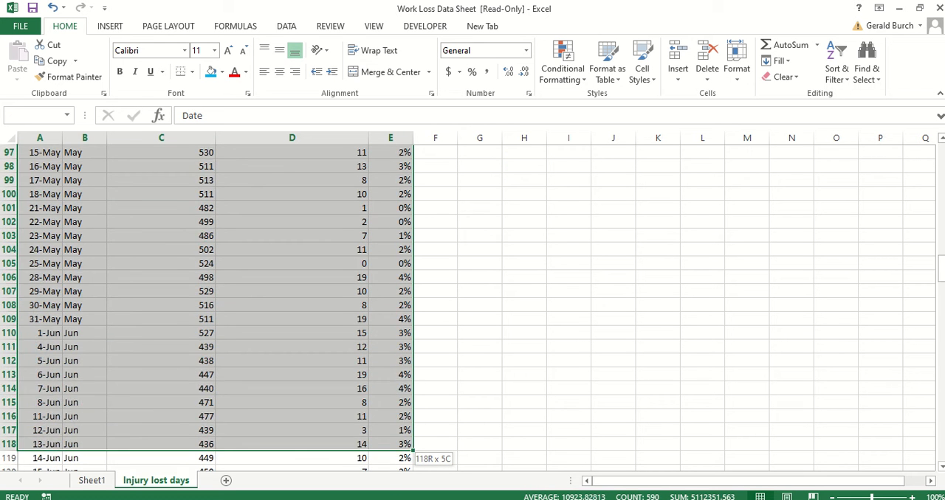
pyautogui.scroll(-3)
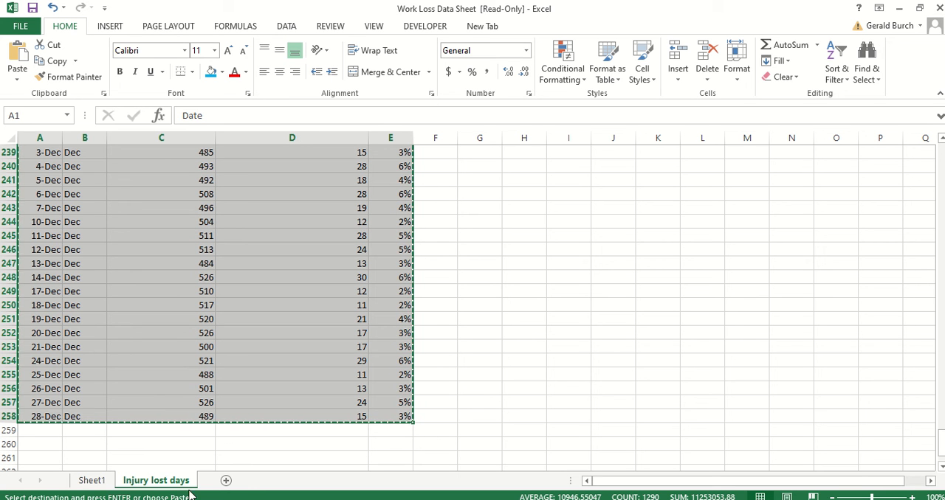
pyautogui.click(226, 480)
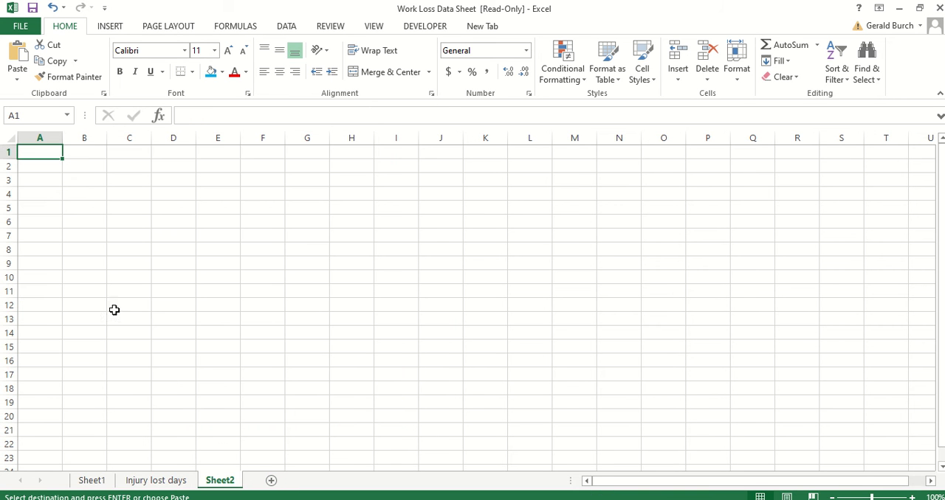
pyautogui.moveTo(78, 199)
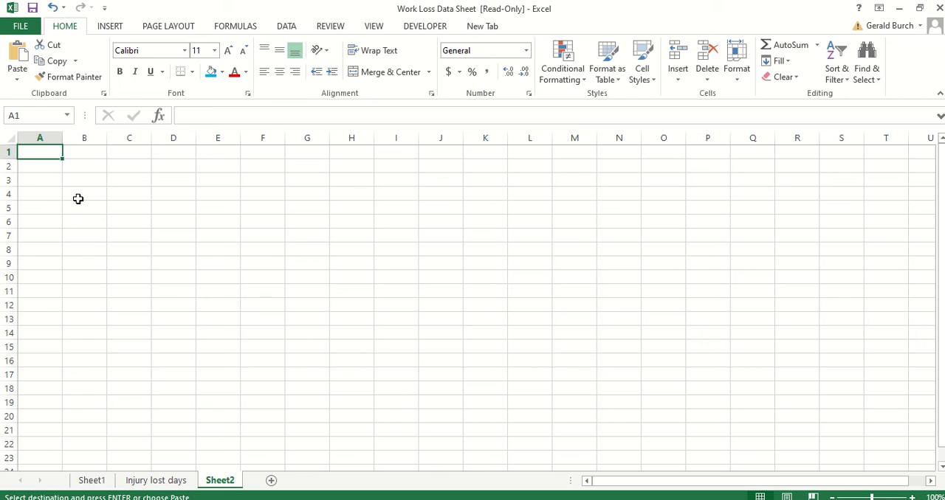
pyautogui.moveTo(17, 68)
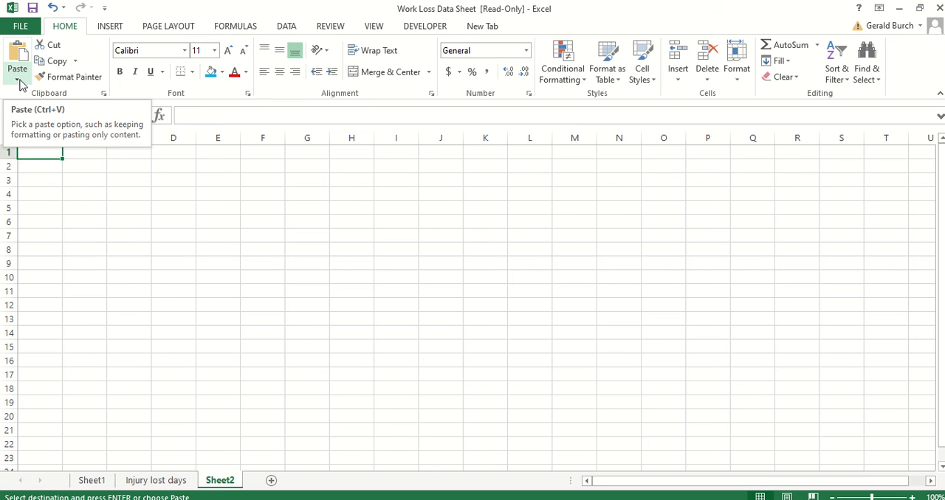
# Step: Paste the daily data into Sheet2 as values only, then select the Date column
pyautogui.click(22, 85)
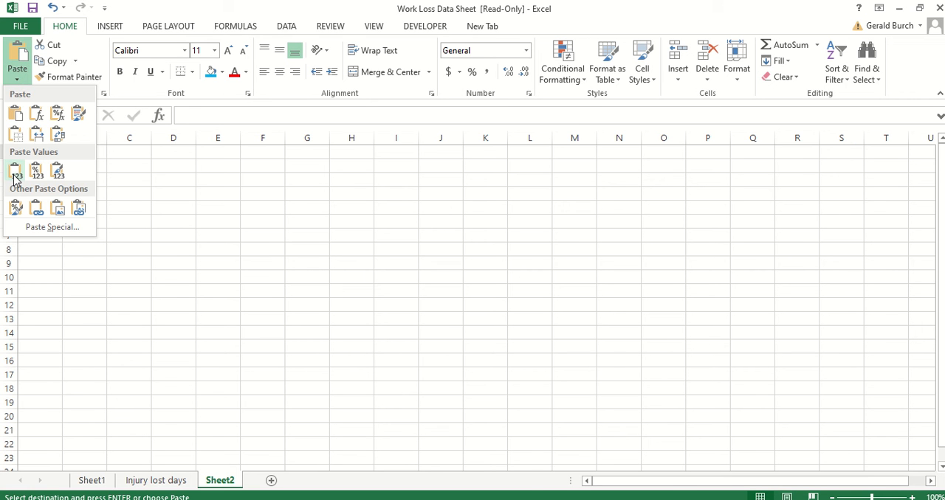
pyautogui.click(16, 170)
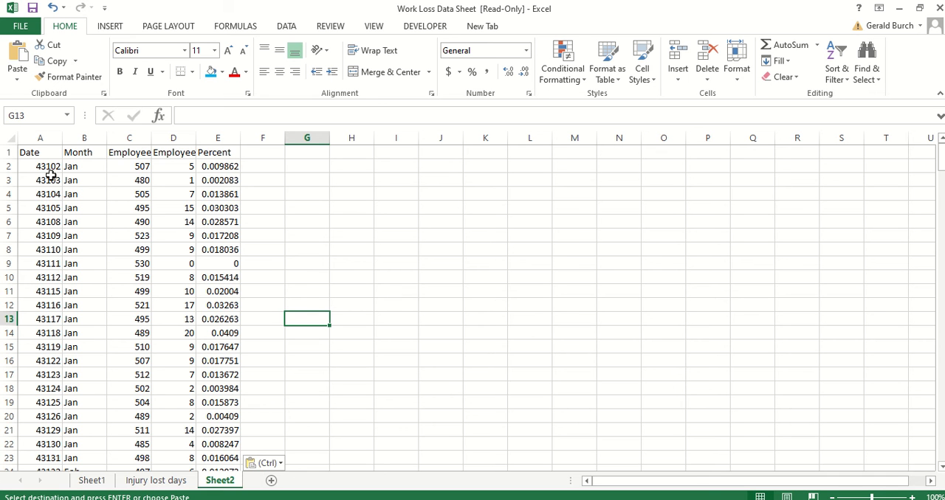
pyautogui.moveTo(45, 207)
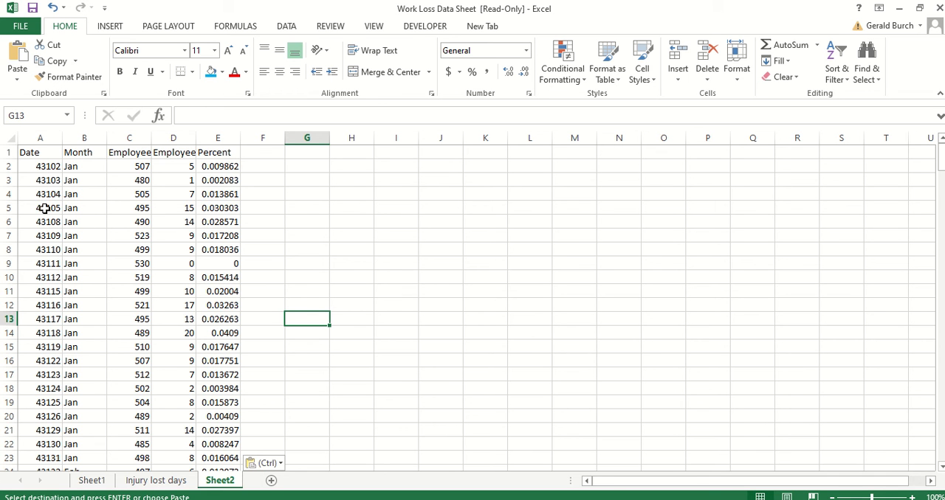
pyautogui.click(40, 138)
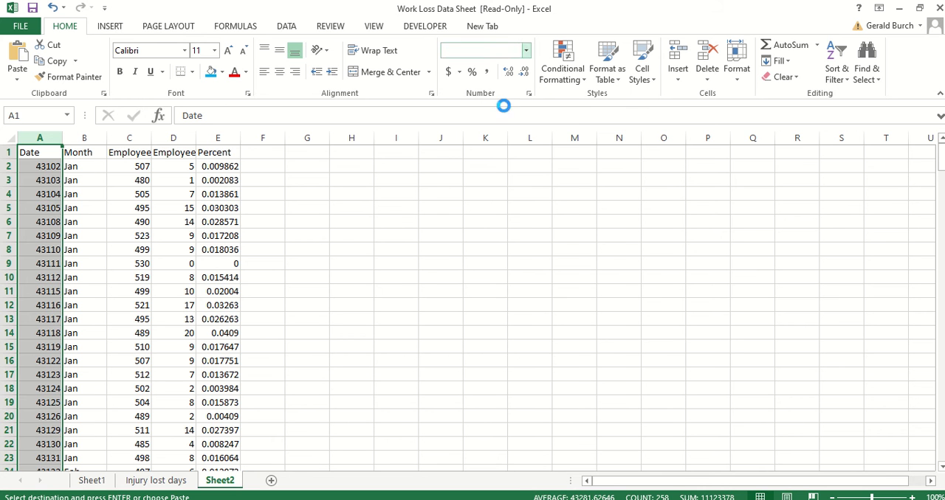
# Step: Format column A as Short Date and Percent as percentages, then return to Injury lost days
pyautogui.click(526, 51)
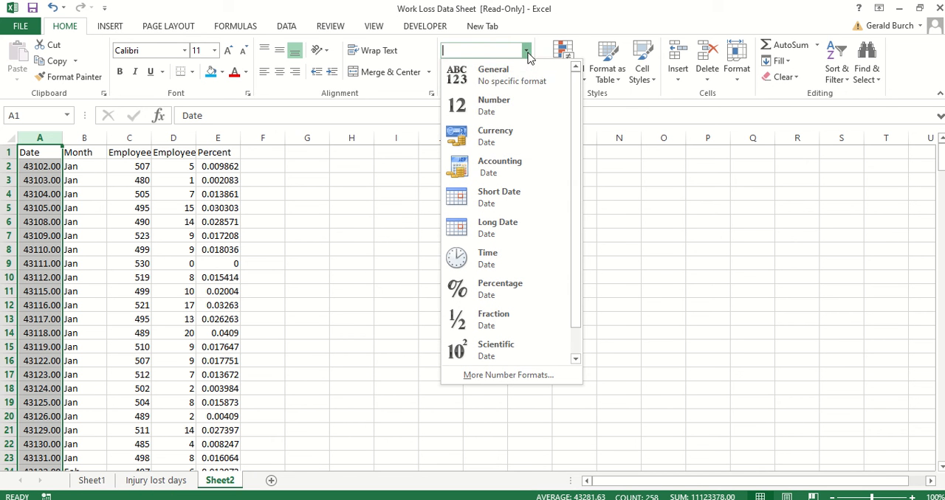
pyautogui.moveTo(499, 166)
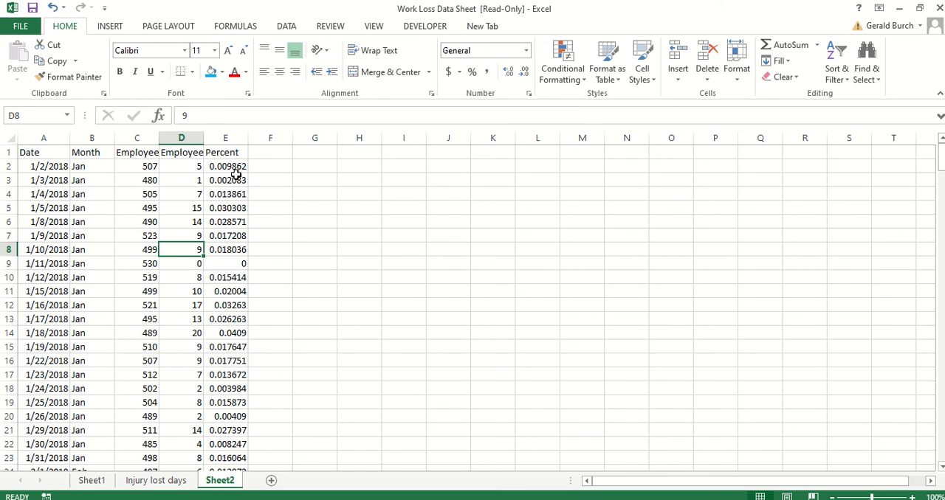
pyautogui.click(225, 138)
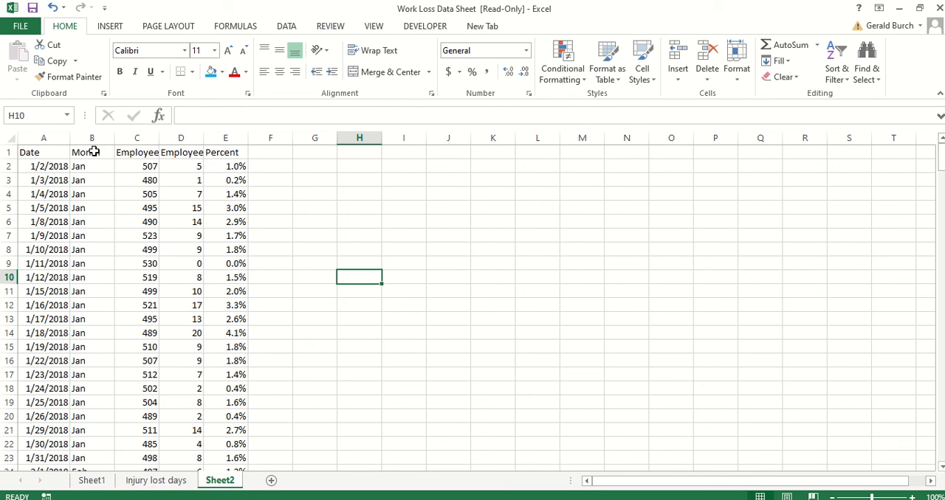
pyautogui.moveTo(121, 457)
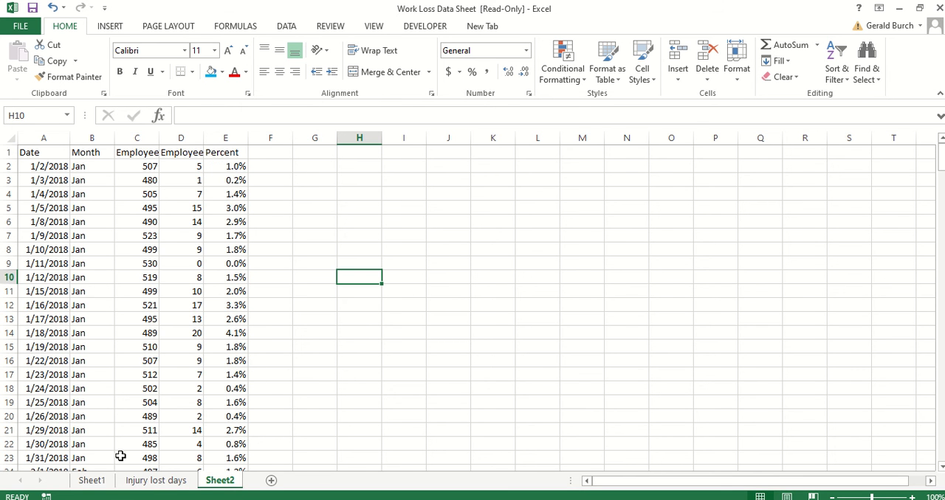
pyautogui.click(156, 480)
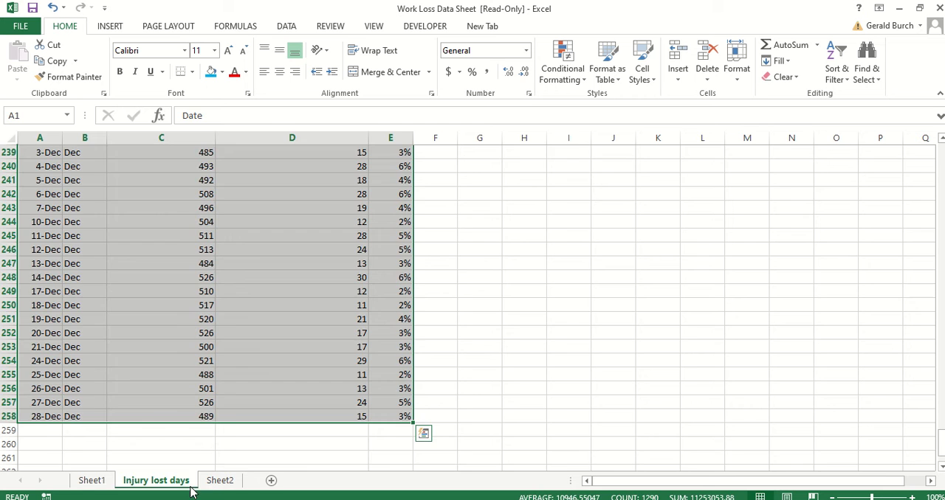
# Step: On Sheet2, delete the Month and both Employee columns (B:D)
pyautogui.click(219, 480)
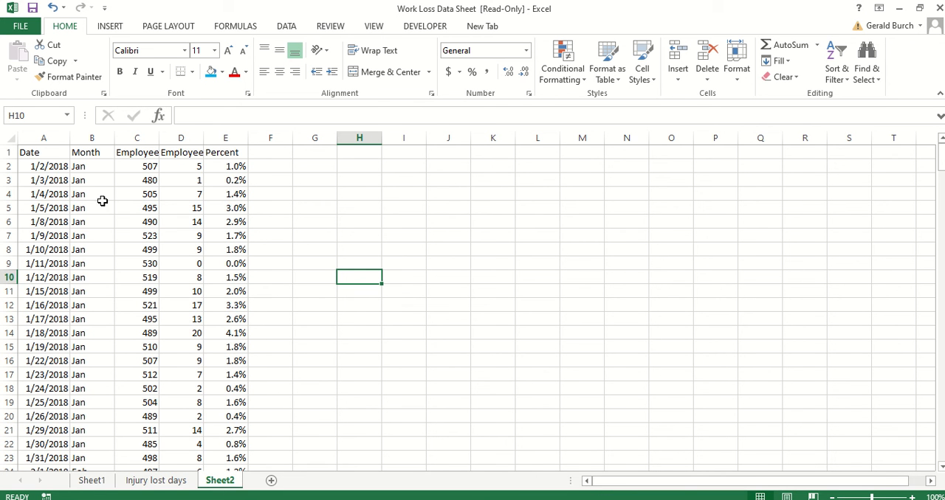
pyautogui.moveTo(126, 161)
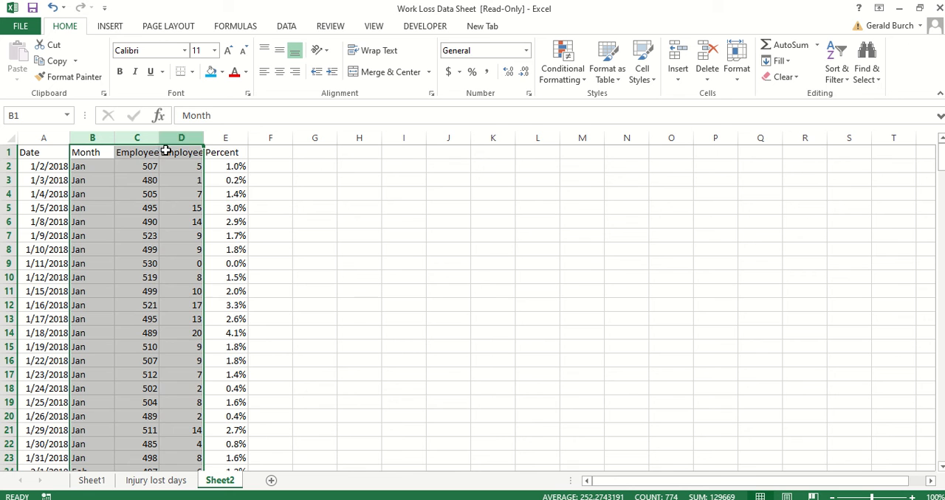
pyautogui.rightClick(181, 152)
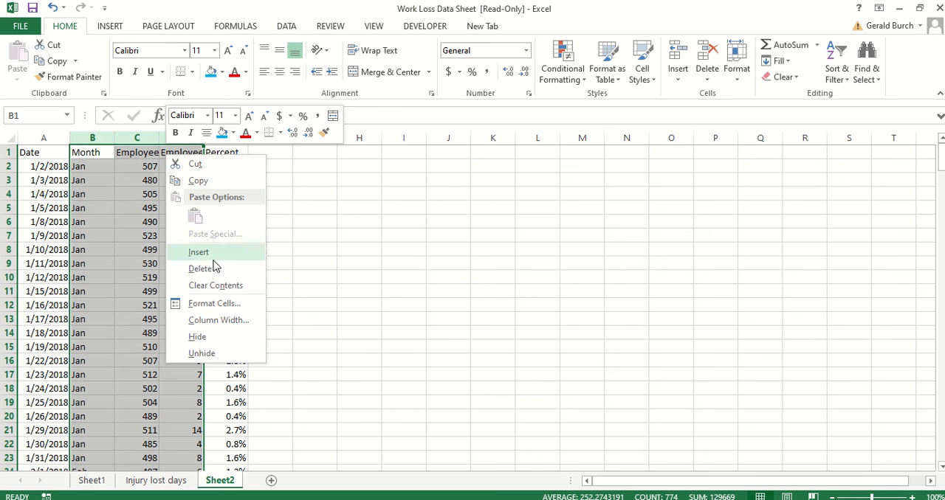
pyautogui.click(202, 268)
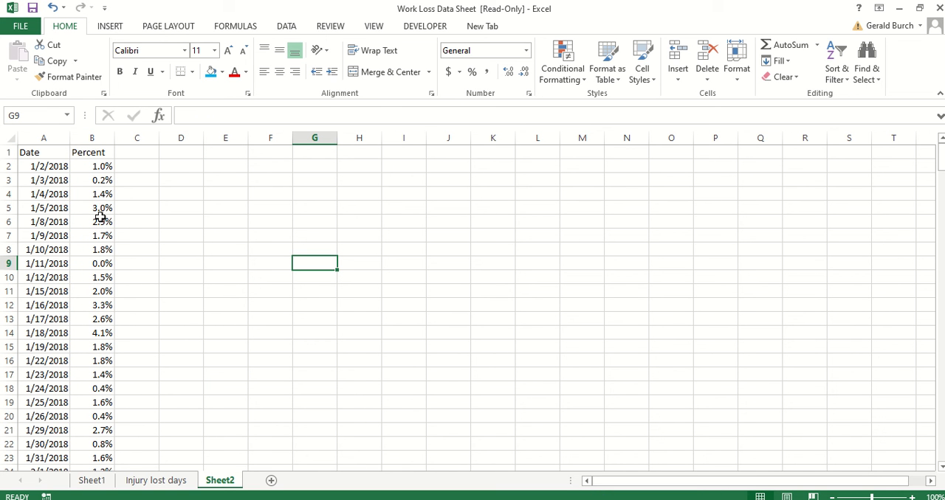
pyautogui.moveTo(52, 168)
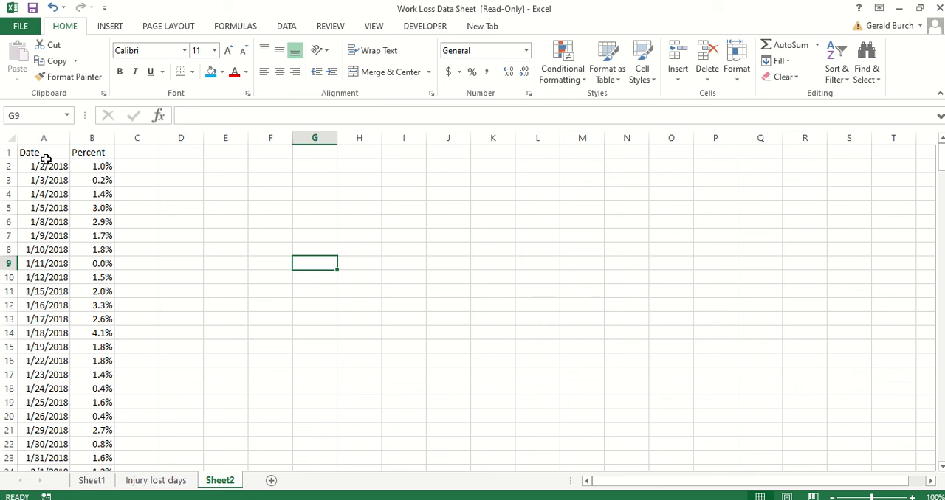
# Step: Select the Date and Percent data A1:B258 and open the Insert tab's chart choices
pyautogui.moveTo(28, 152); pyautogui.dragTo(92, 402)
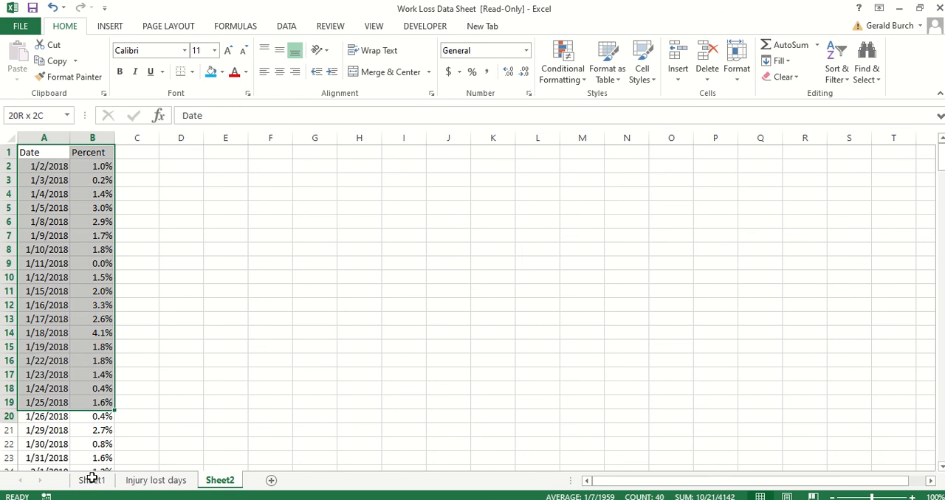
pyautogui.scroll(-3)
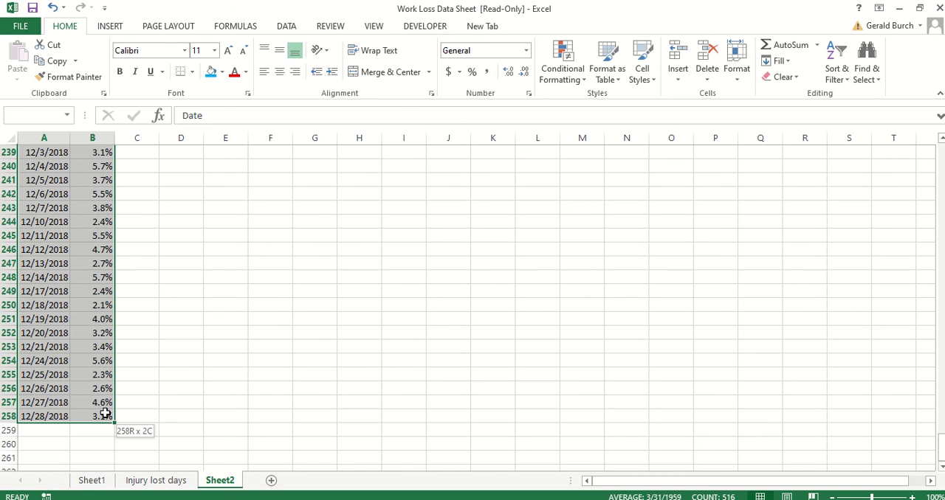
pyautogui.click(109, 26)
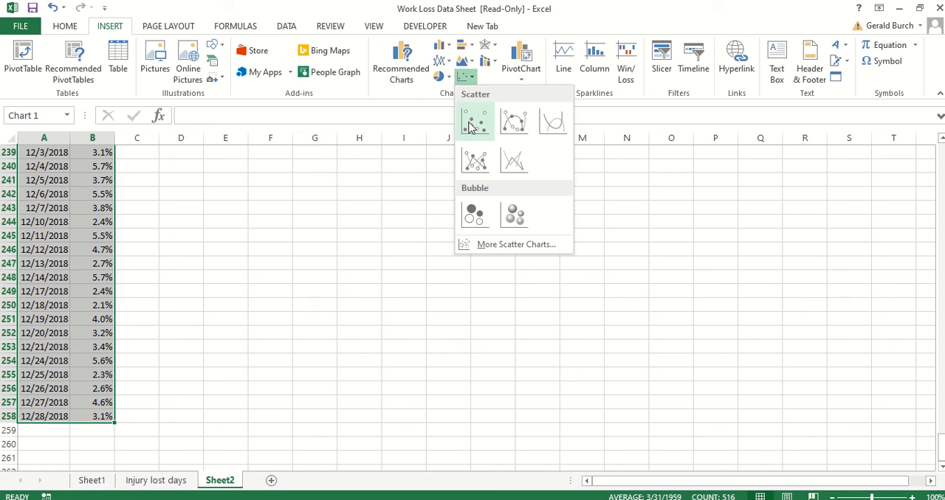
# Step: Insert a markers-only scatter chart of daily Percent against Date
pyautogui.click(475, 121)
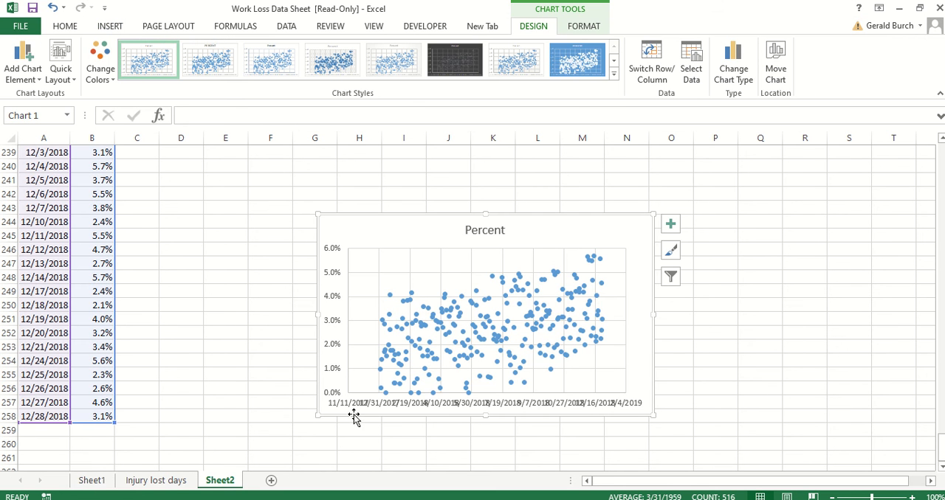
pyautogui.moveTo(598, 406)
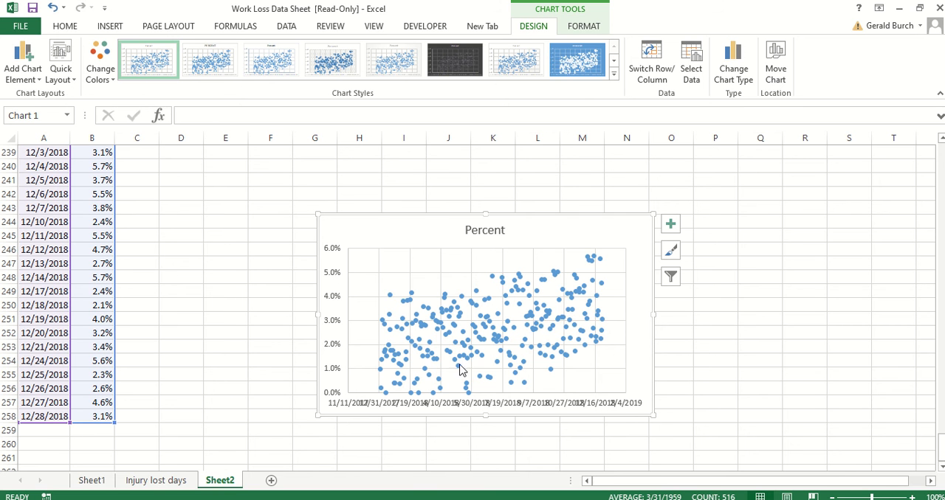
pyautogui.moveTo(90, 354)
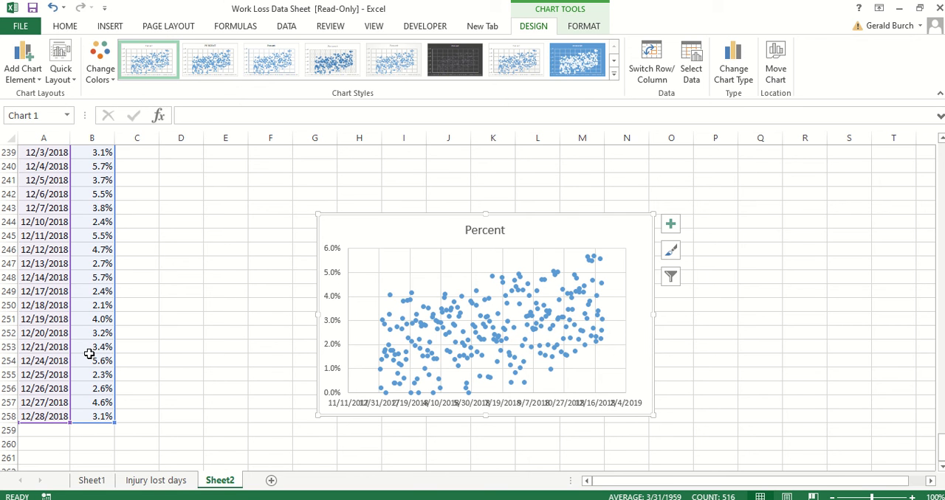
pyautogui.moveTo(502, 347)
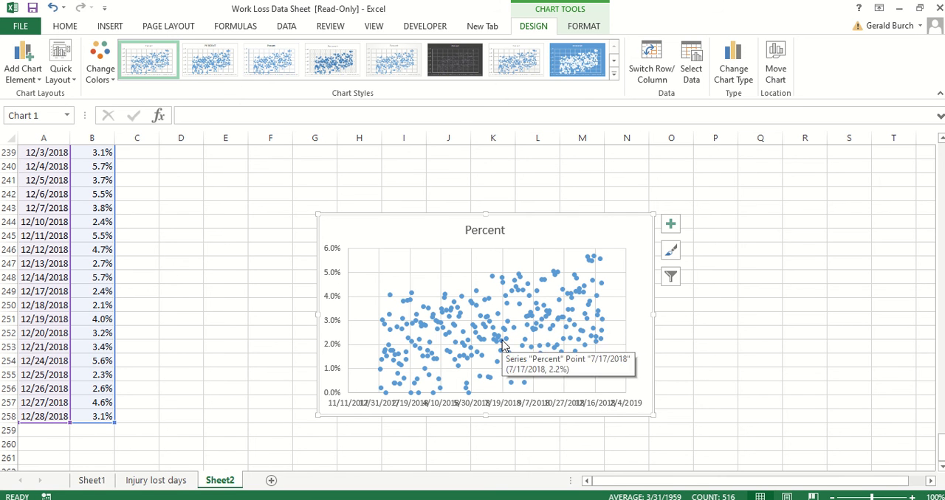
# Step: Add a linear trendline showing equation and R², with the label moved near the chart top
pyautogui.rightClick(498, 343)
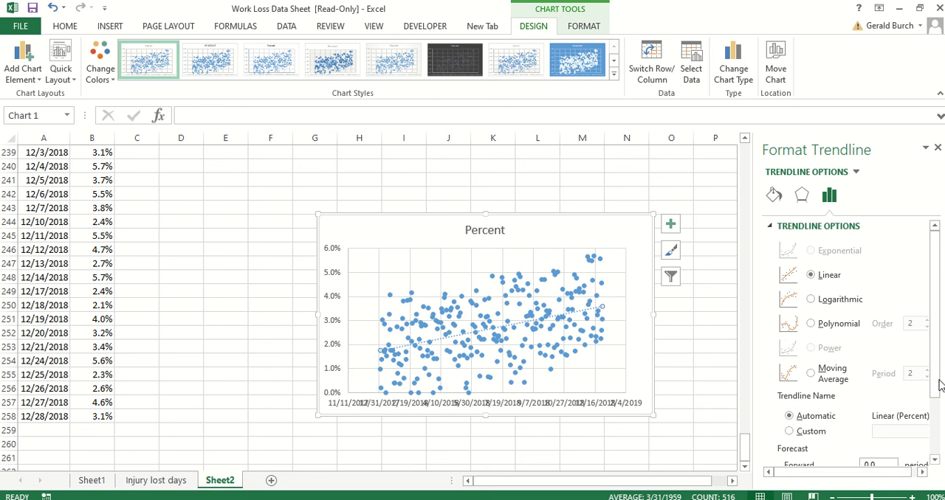
pyautogui.scroll(-3)
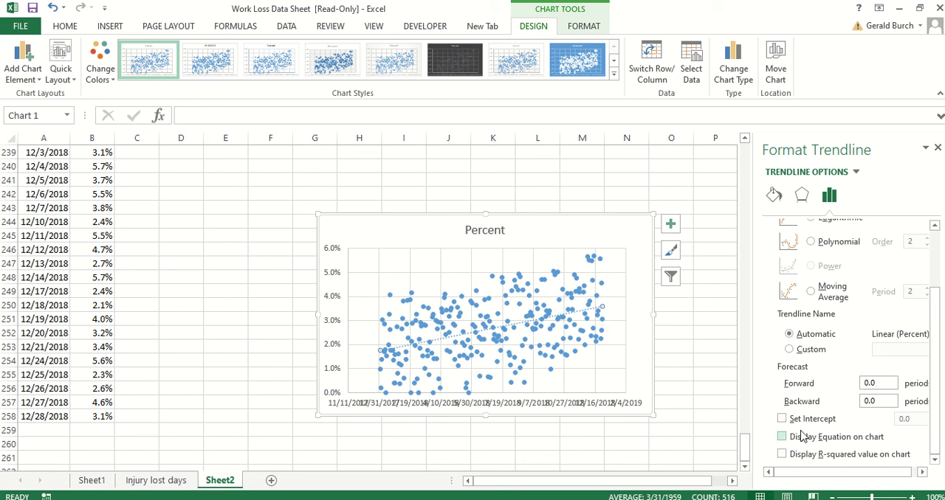
pyautogui.click(781, 437)
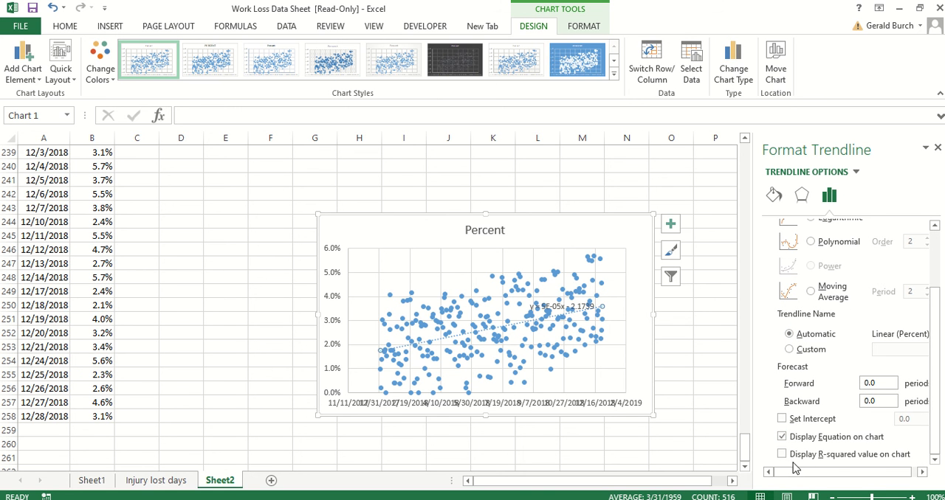
pyautogui.click(782, 454)
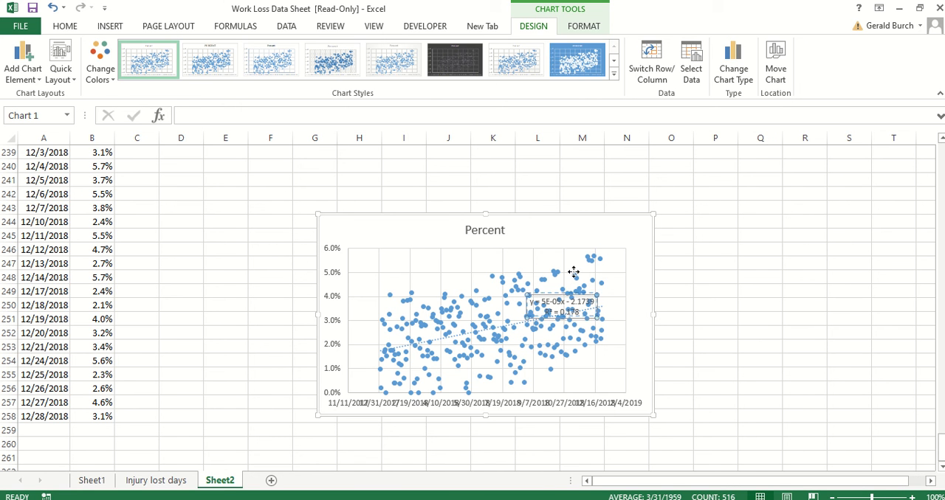
pyautogui.moveTo(561, 307); pyautogui.dragTo(578, 233)
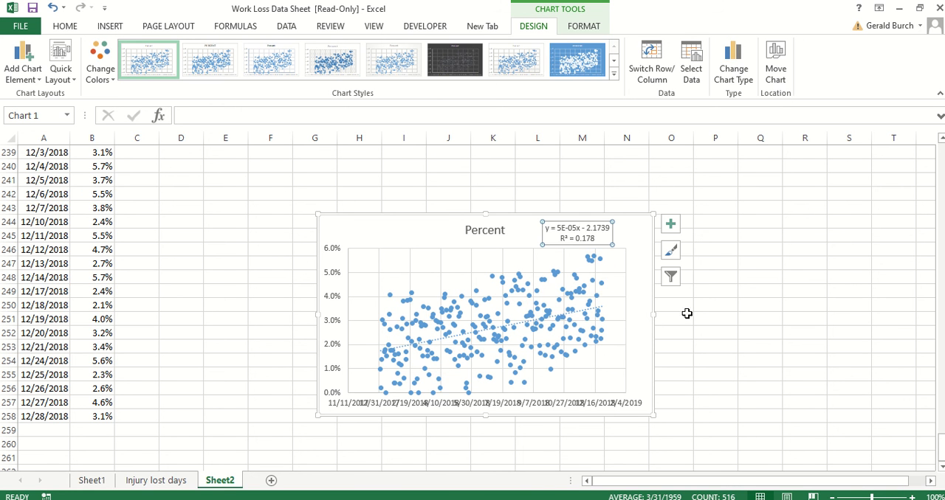
pyautogui.moveTo(570, 263)
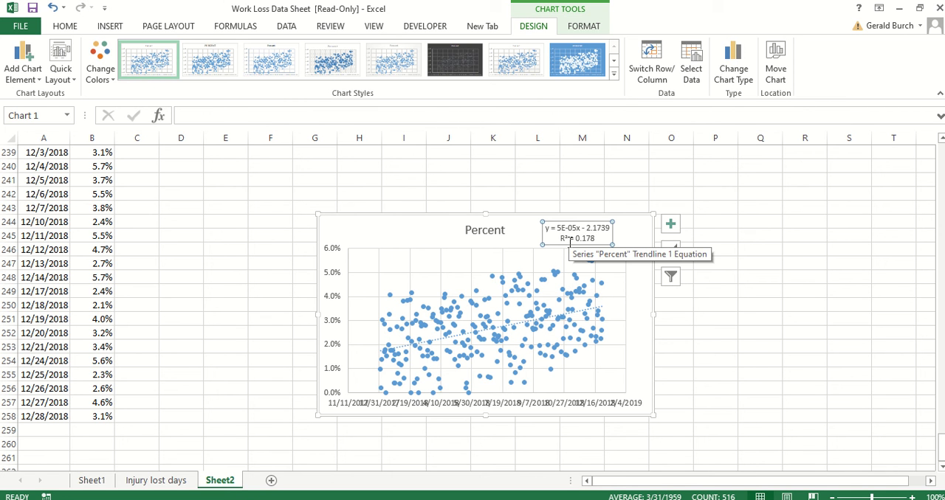
pyautogui.moveTo(404, 353)
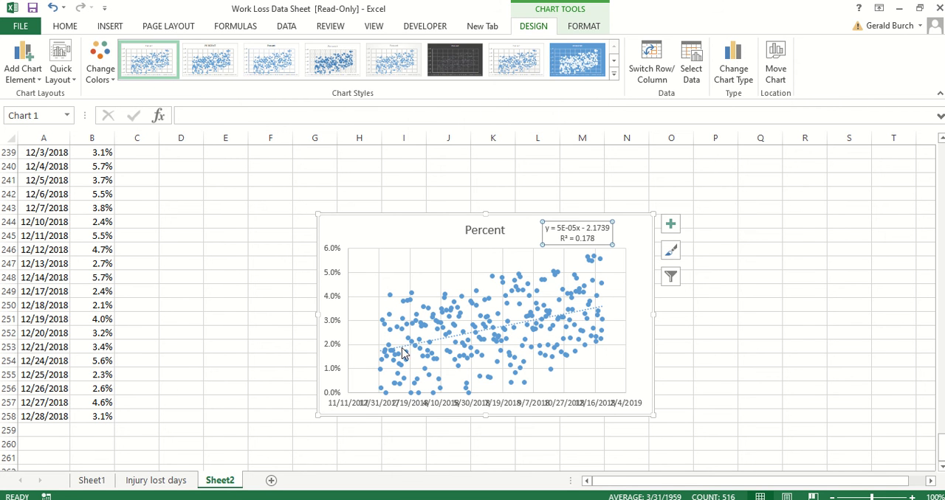
pyautogui.moveTo(615, 285)
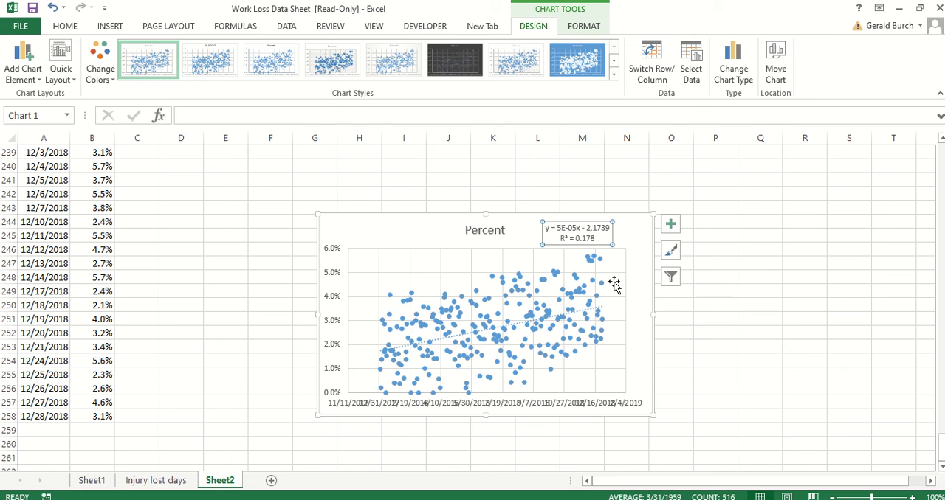
pyautogui.moveTo(615, 286)
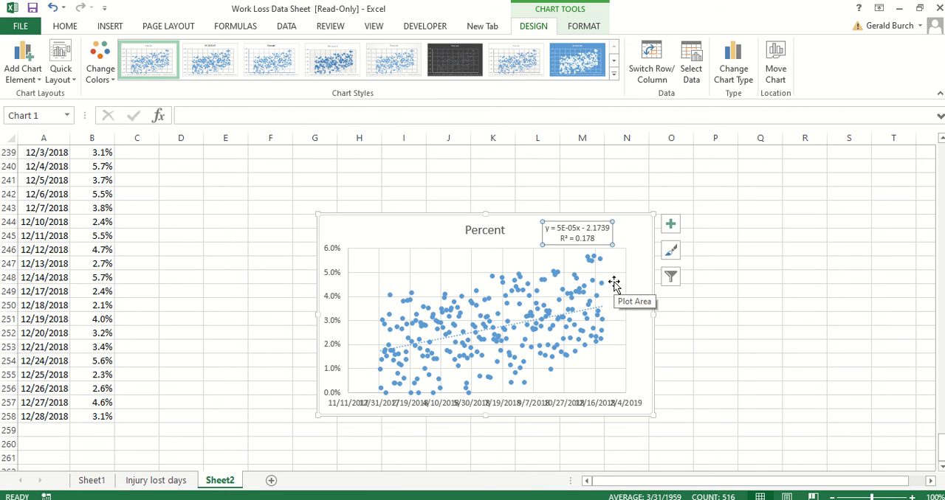
pyautogui.moveTo(583, 303)
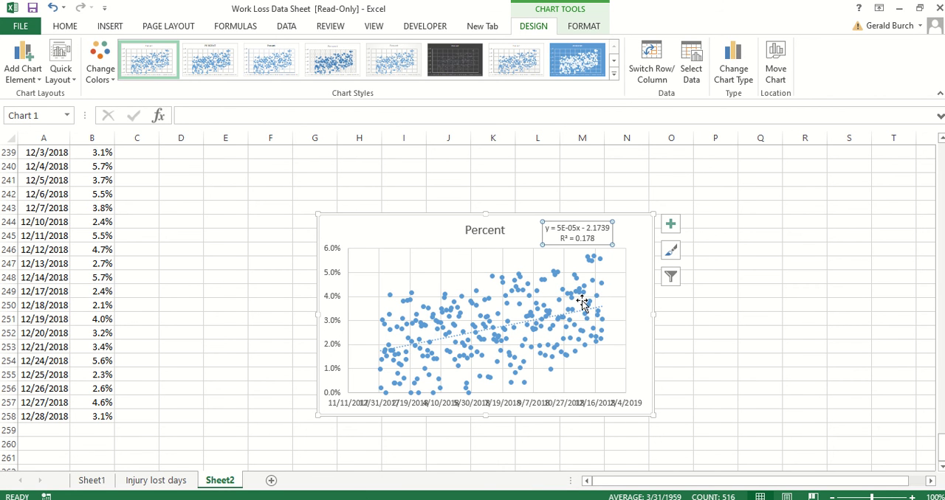
pyautogui.moveTo(179, 346)
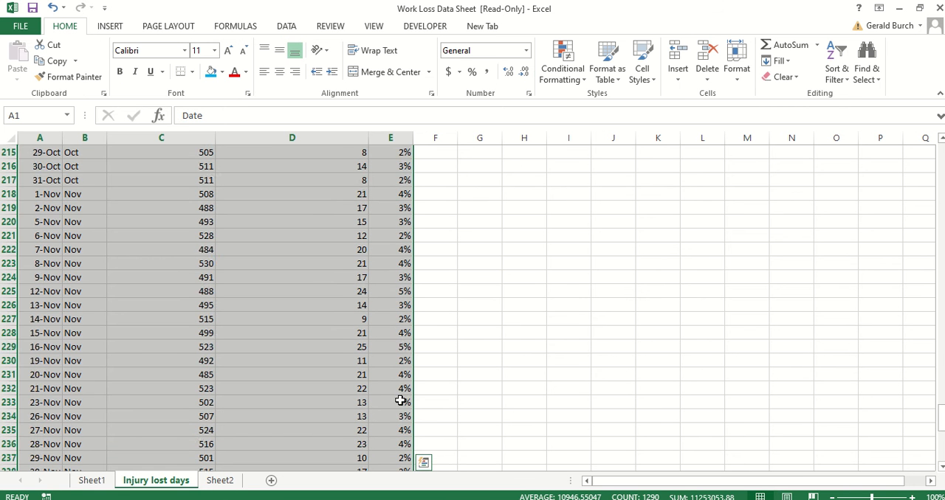
pyautogui.scroll(3)
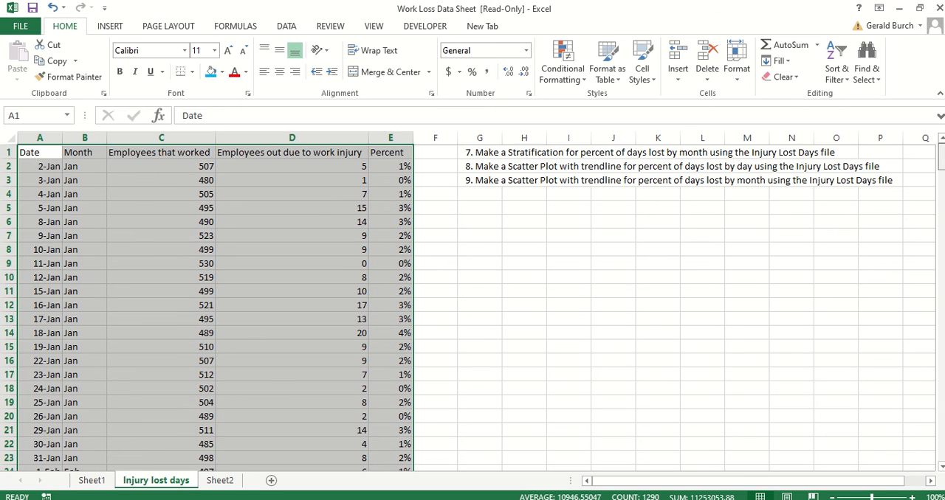
pyautogui.moveTo(576, 190)
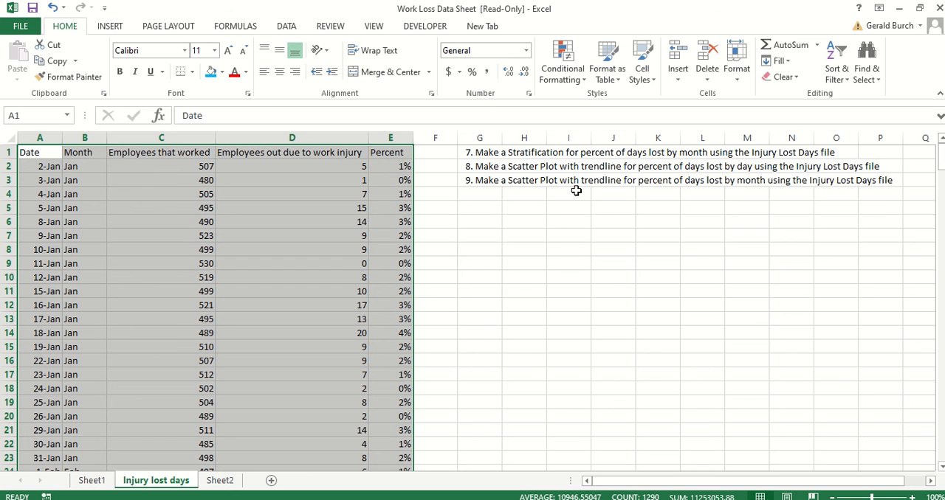
pyautogui.moveTo(432, 327)
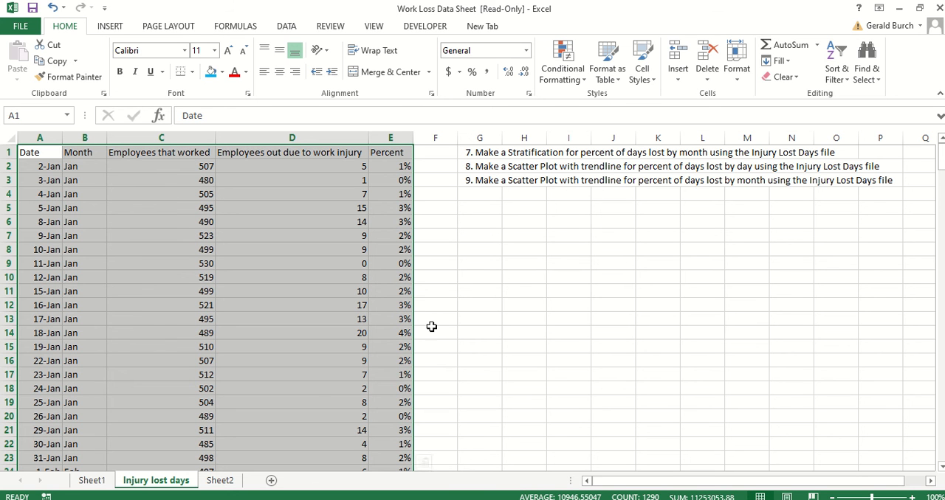
# Step: On Sheet1, insert a markers-only scatter chart of the monthly Percent table A19:B31
pyautogui.click(91, 481)
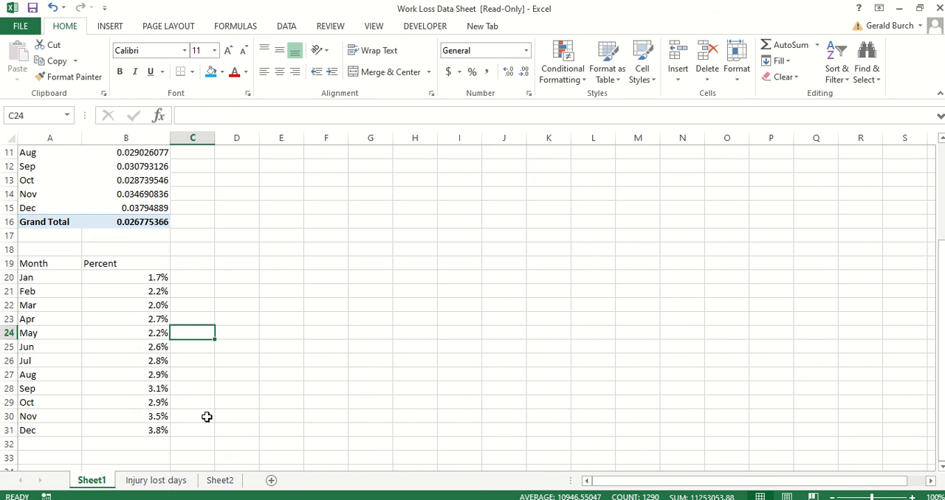
pyautogui.moveTo(48, 264)
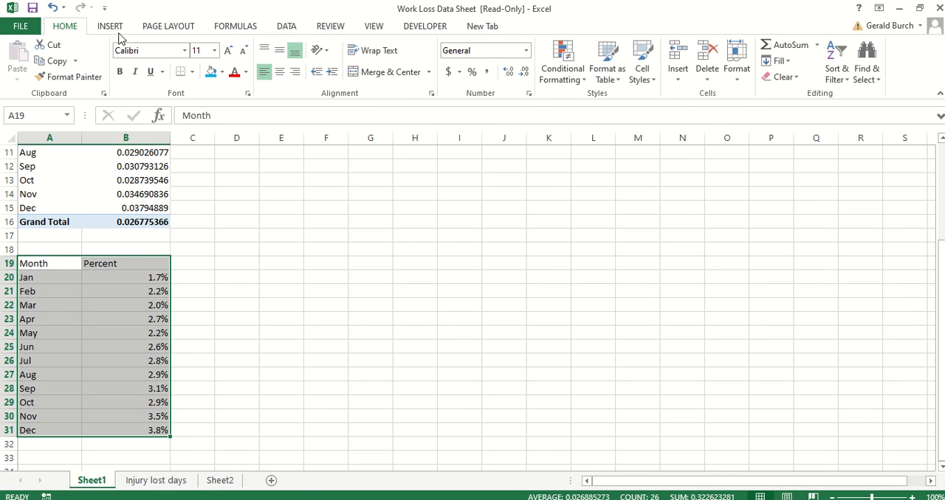
pyautogui.click(109, 26)
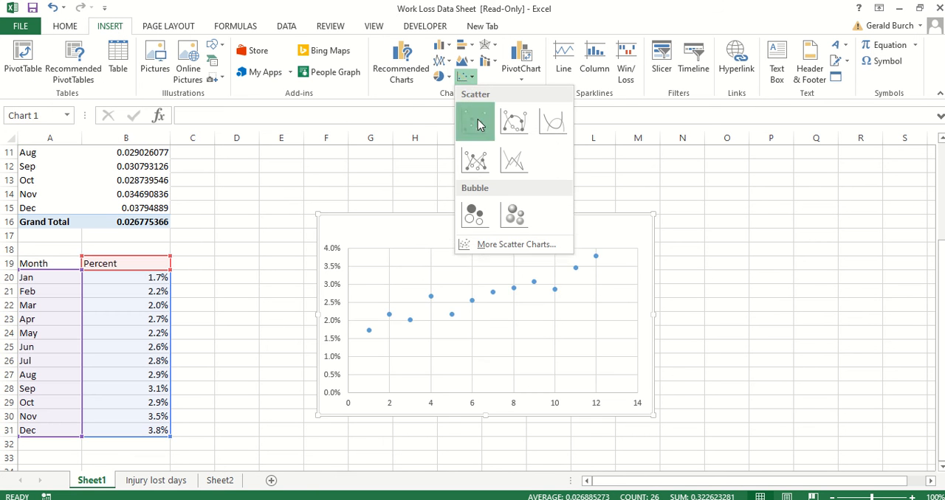
pyautogui.click(475, 122)
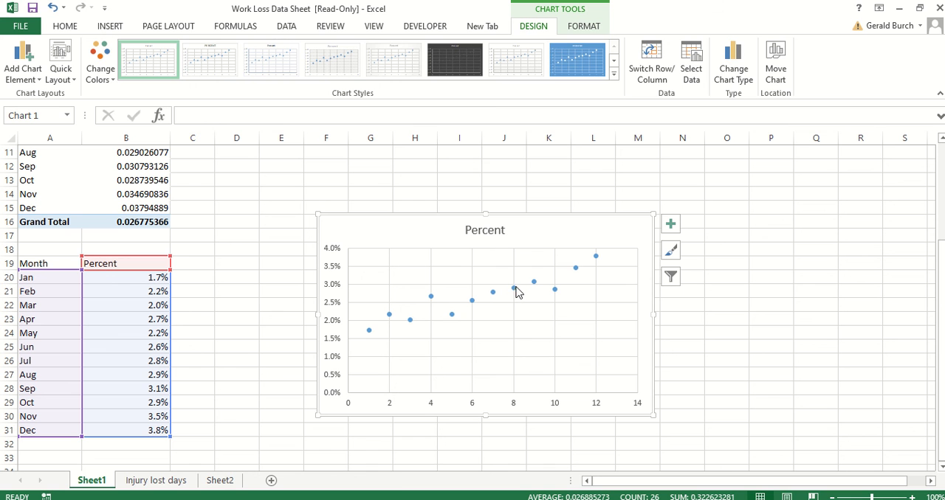
pyautogui.moveTo(514, 289)
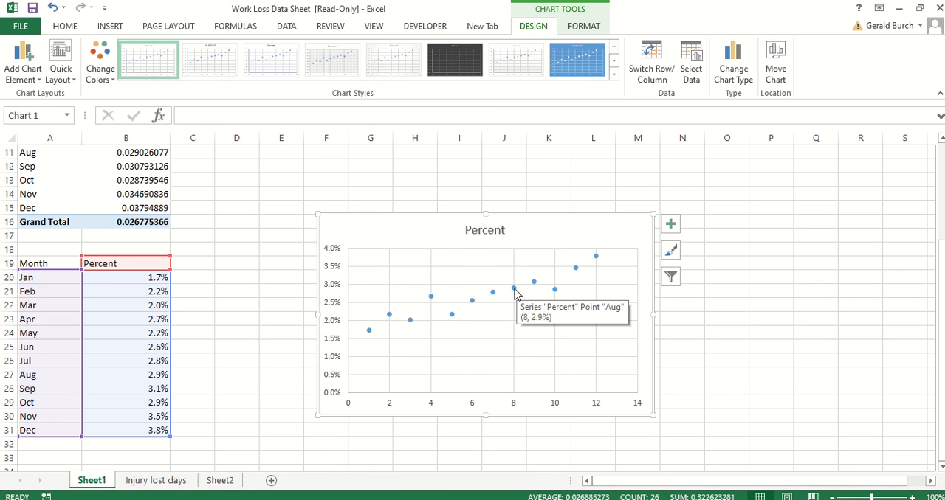
# Step: Add a linear trendline displaying y = 0.0016x + 0.0167 and R² = 0.8795
pyautogui.rightClick(515, 289)
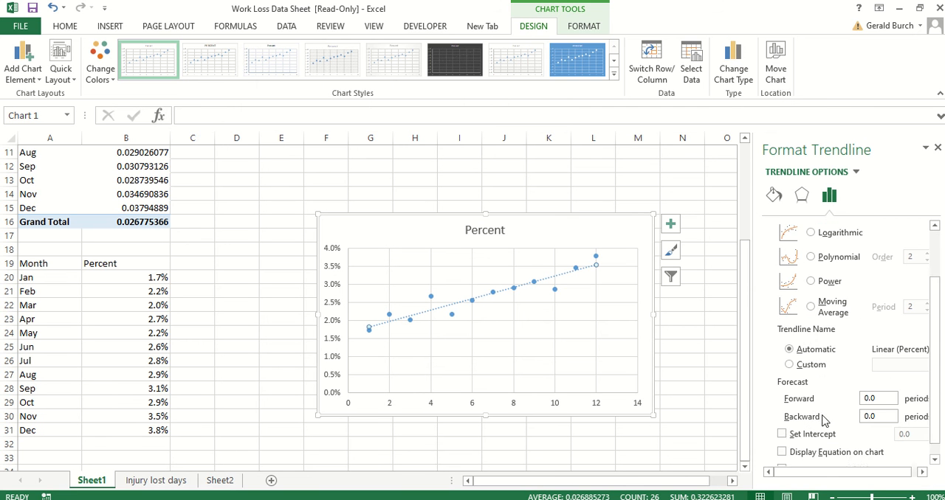
pyautogui.click(782, 436)
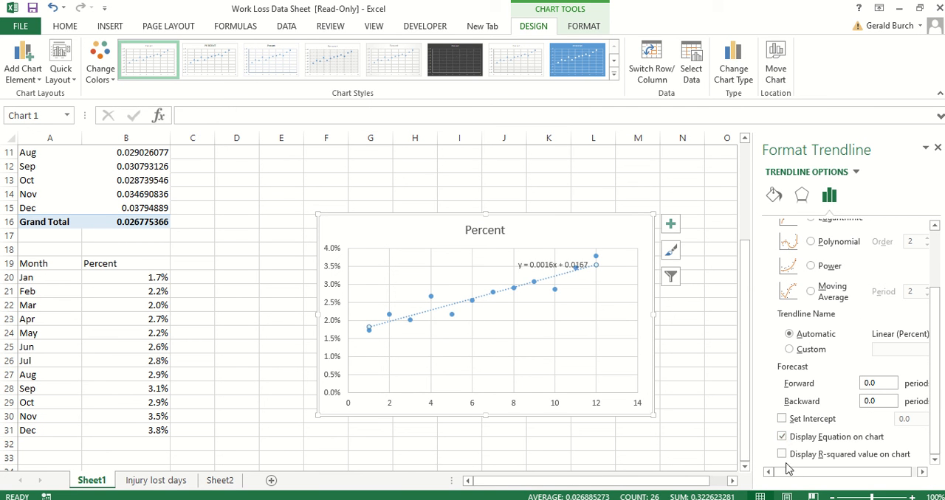
pyautogui.click(781, 454)
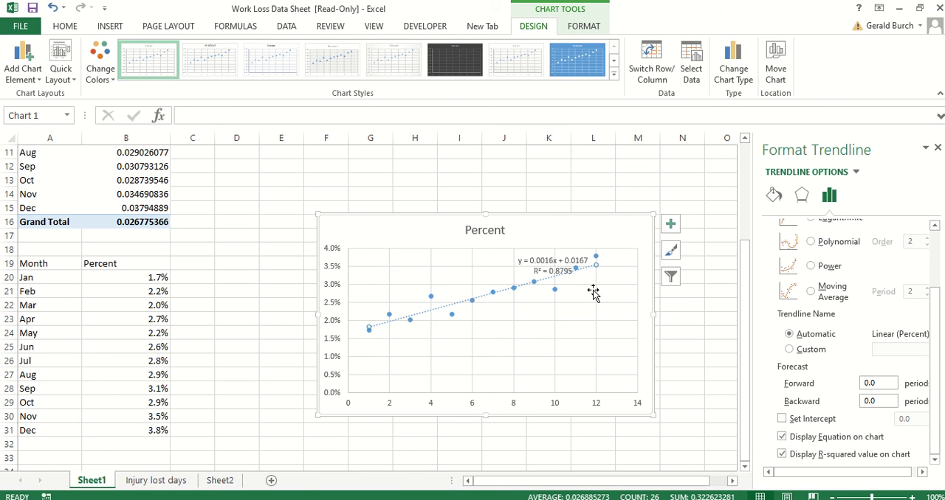
pyautogui.click(554, 266)
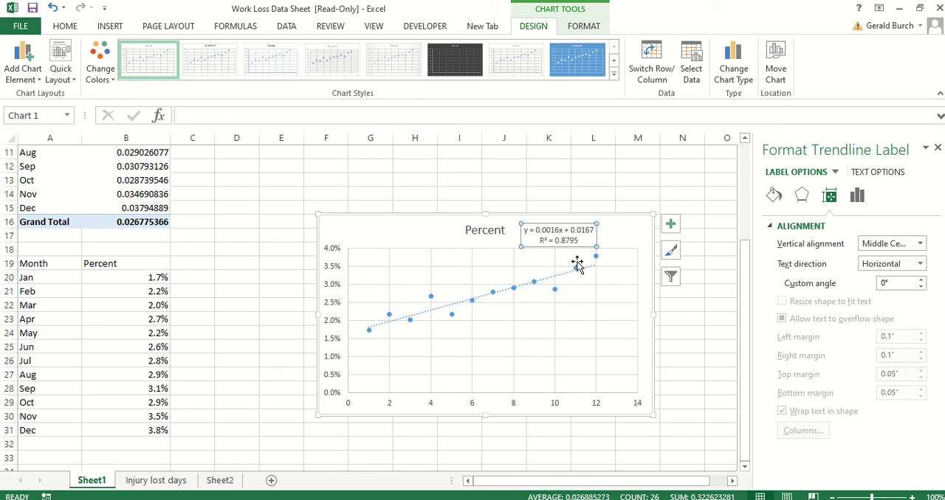
pyautogui.moveTo(565, 259)
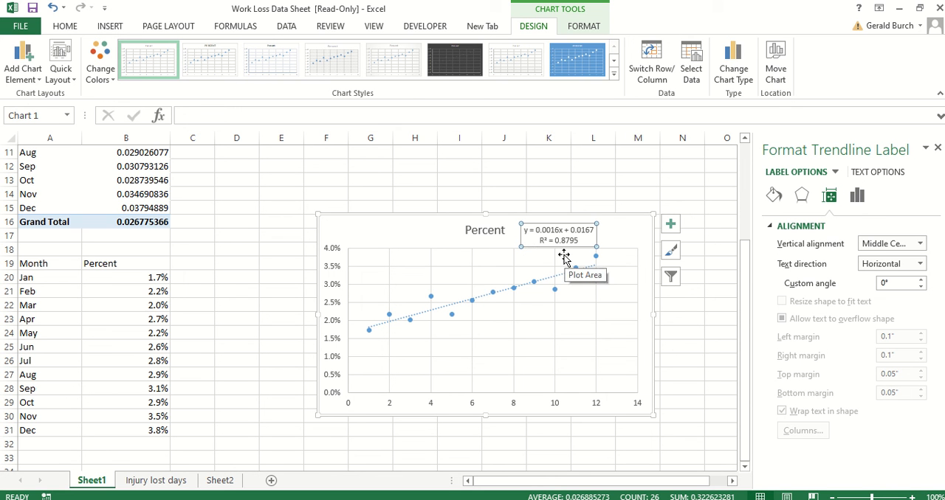
pyautogui.moveTo(482, 373)
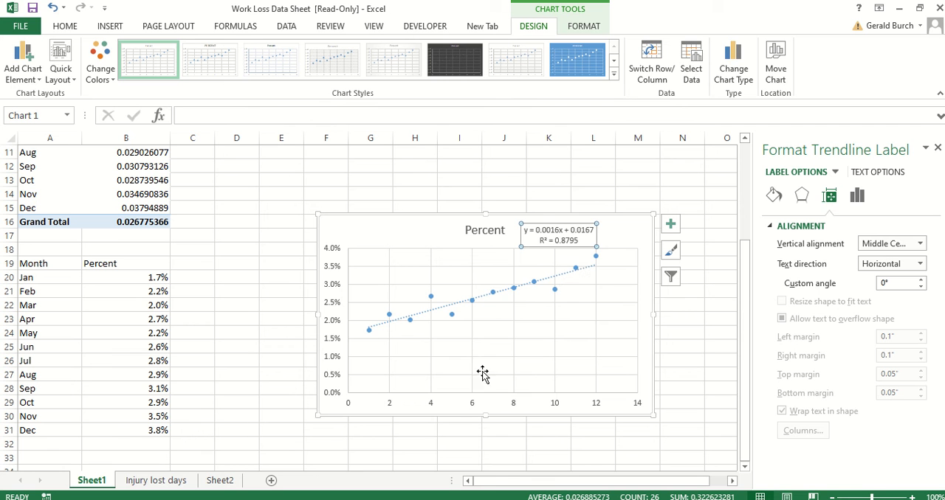
pyautogui.moveTo(325, 314)
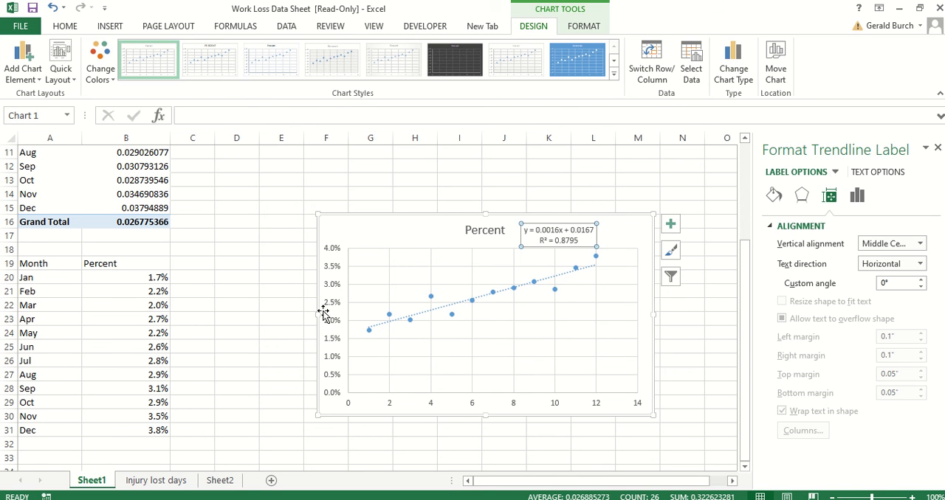
pyautogui.moveTo(494, 406)
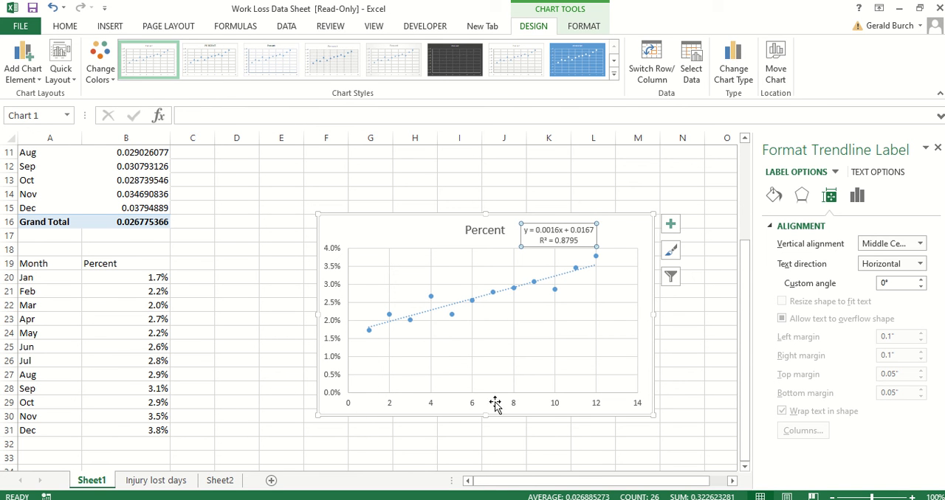
pyautogui.moveTo(439, 339)
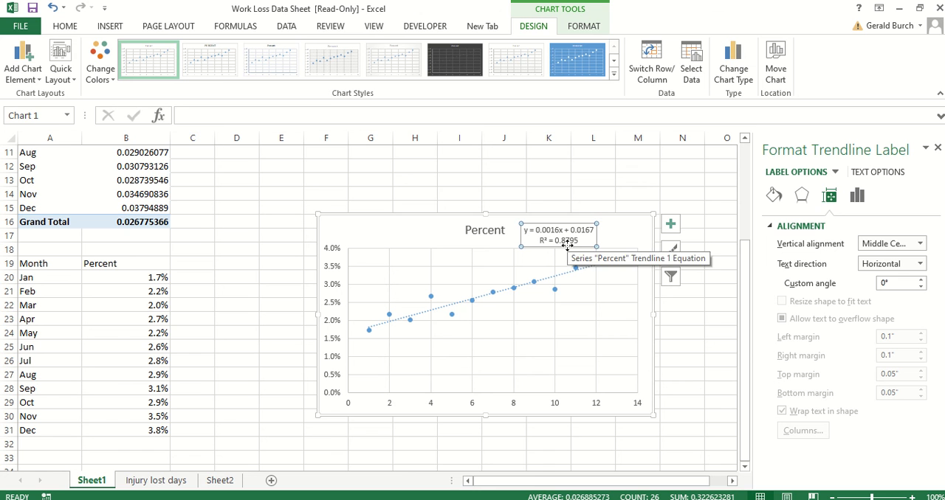
pyautogui.moveTo(327, 367)
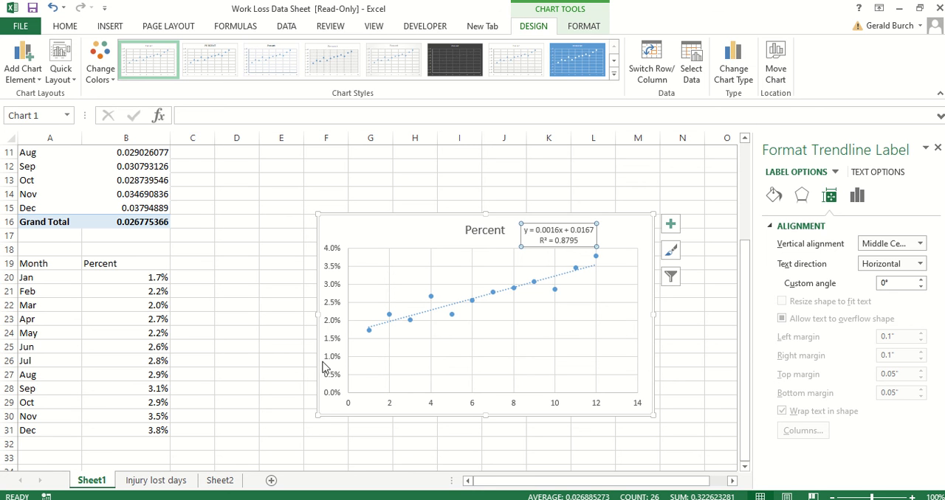
pyautogui.moveTo(343, 371)
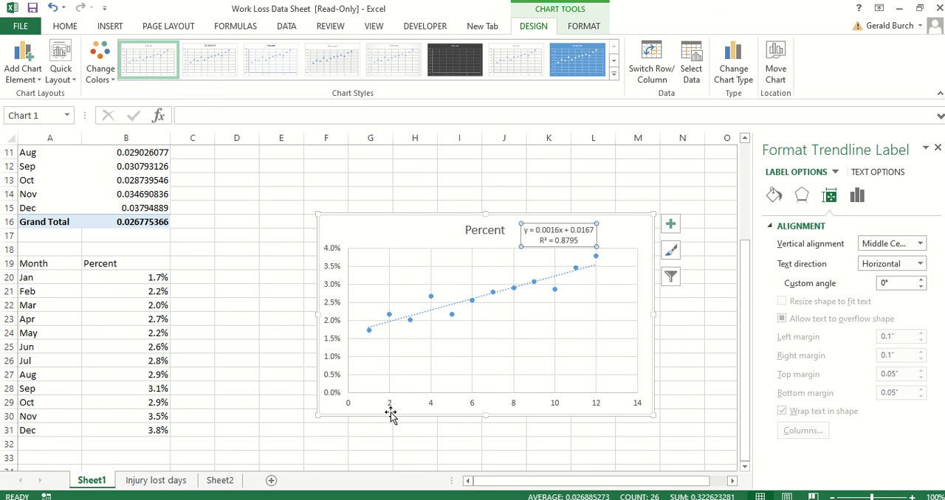
pyautogui.moveTo(541, 389)
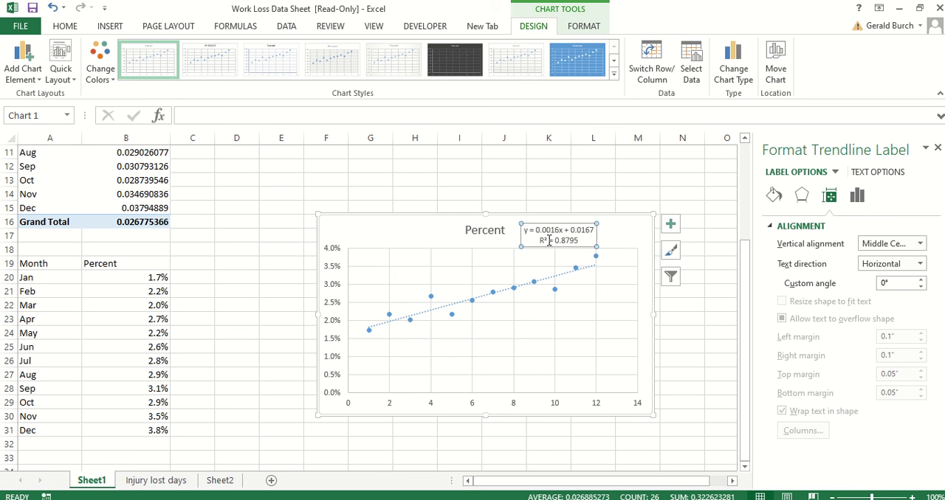
pyautogui.moveTo(550, 234)
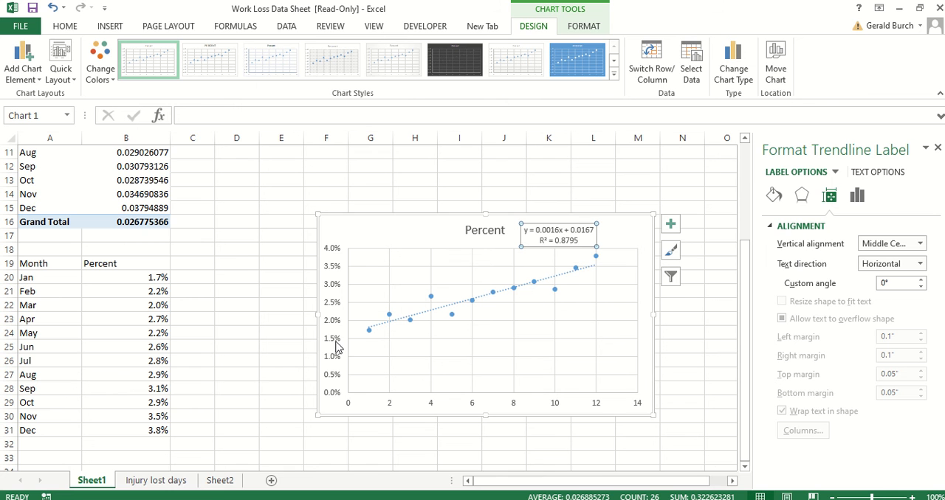
pyautogui.moveTo(552, 230)
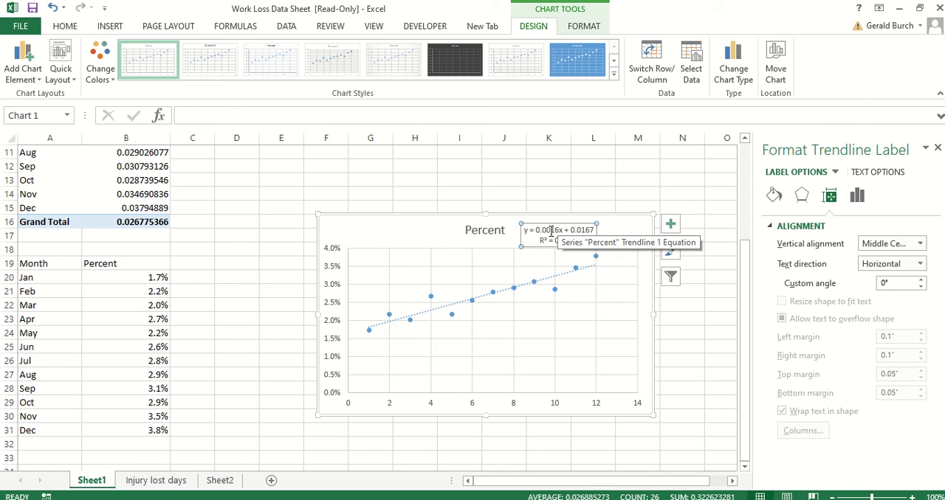
pyautogui.moveTo(550, 232)
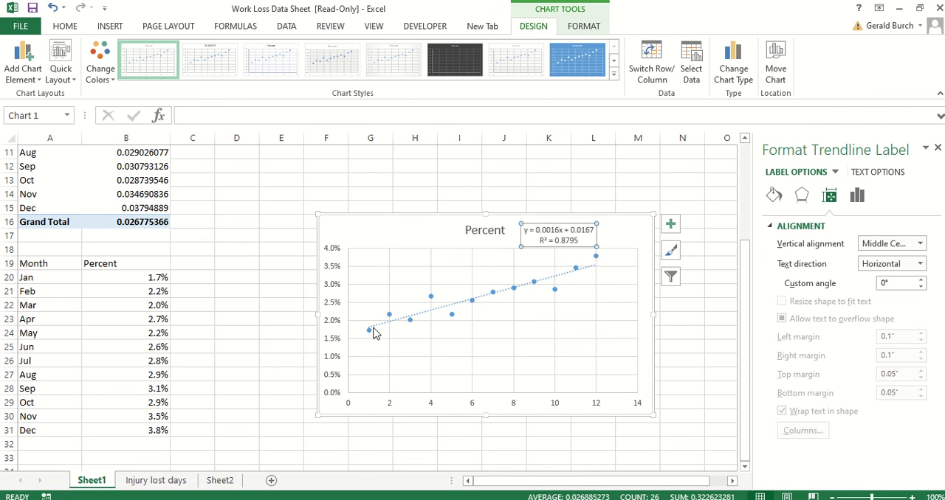
pyautogui.moveTo(228, 371)
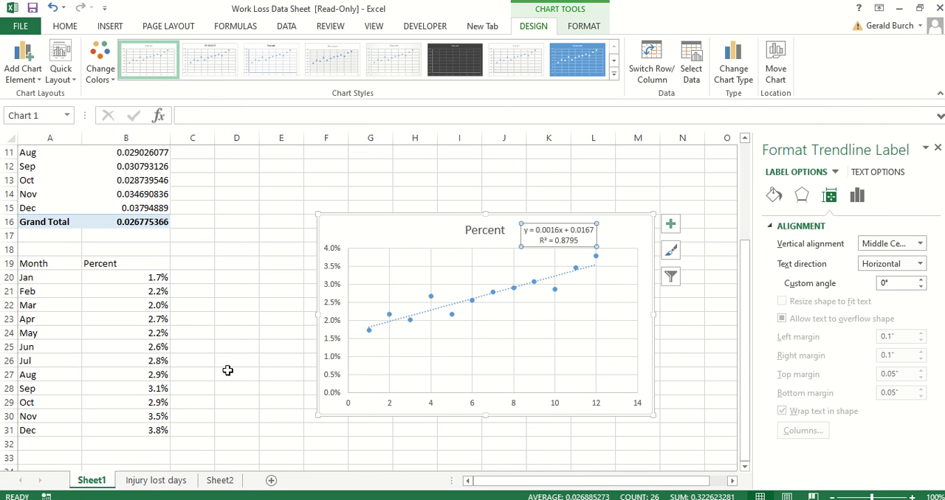
pyautogui.click(236, 360)
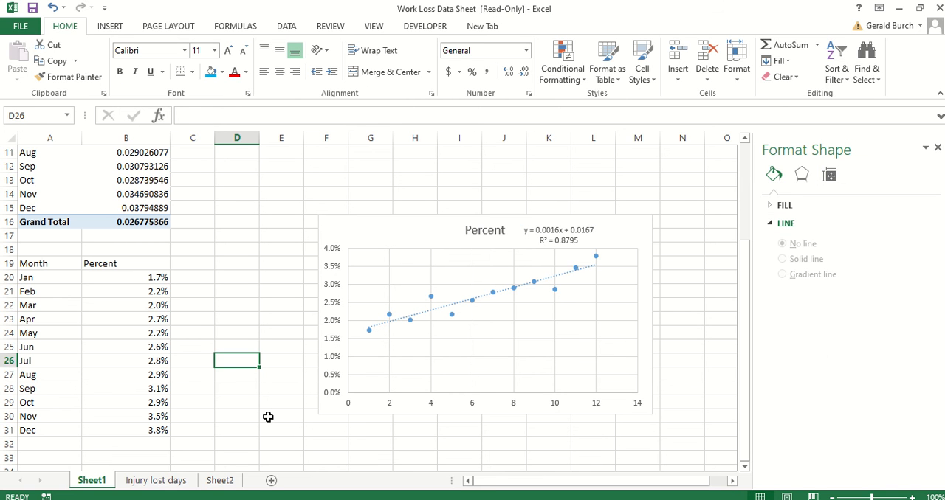
pyautogui.moveTo(310, 212)
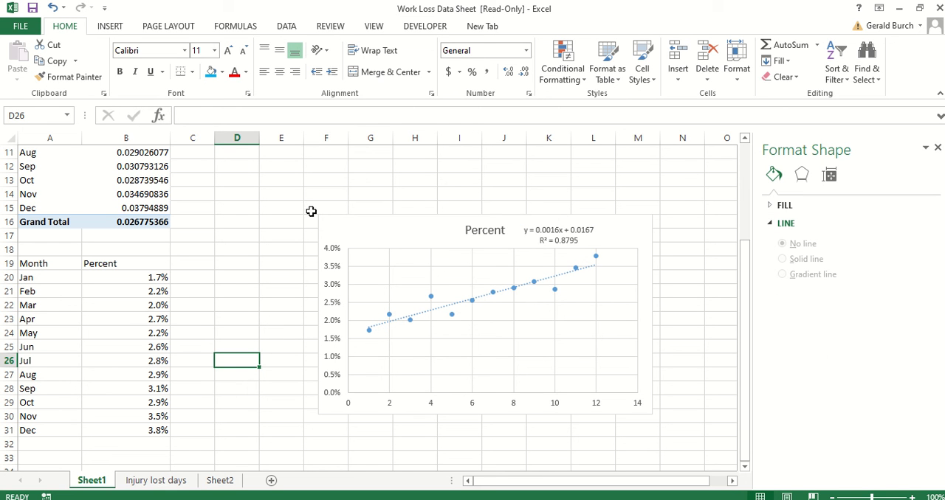
pyautogui.moveTo(394, 155)
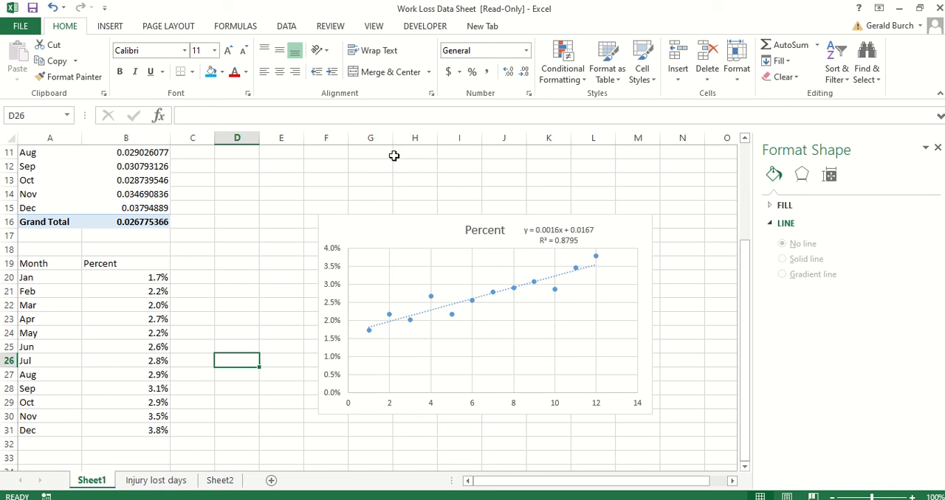